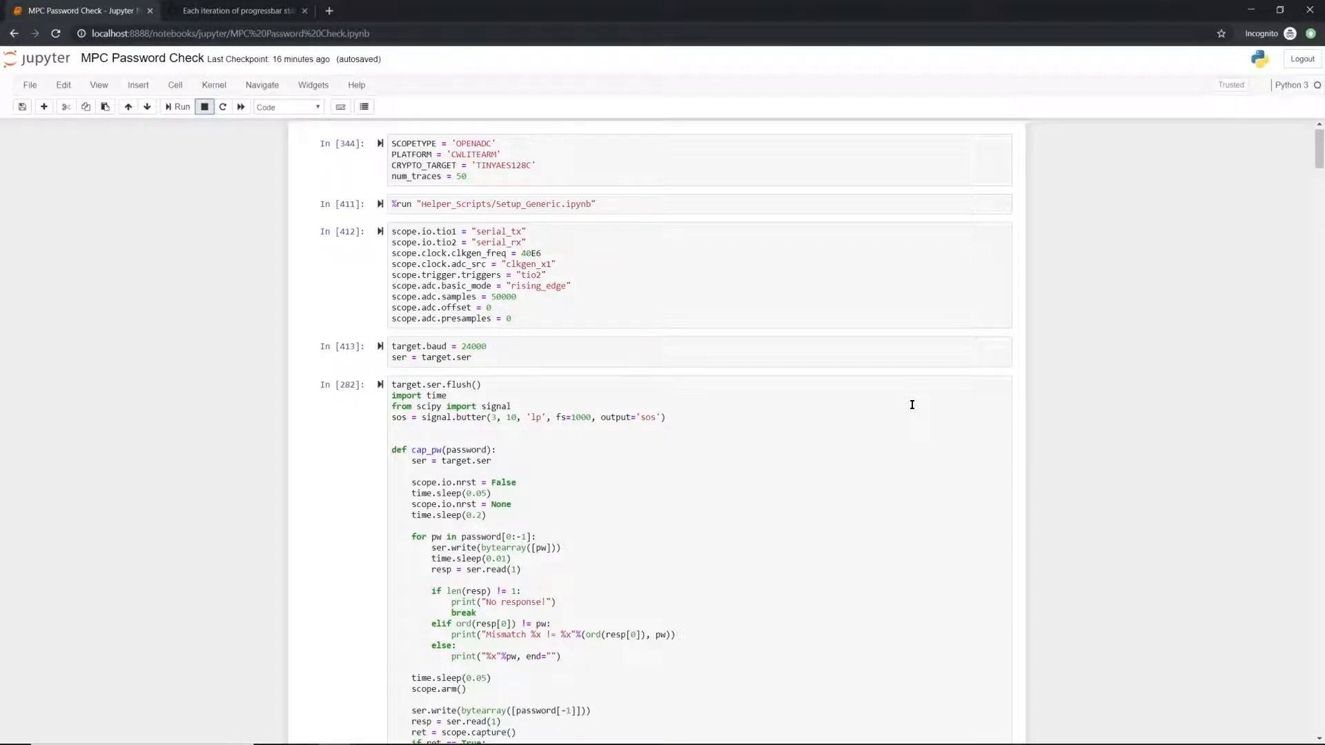
- Scroll past the scope setup and cap_pw cells to the 200-iteration random password capture loop
scroll(down, 3)
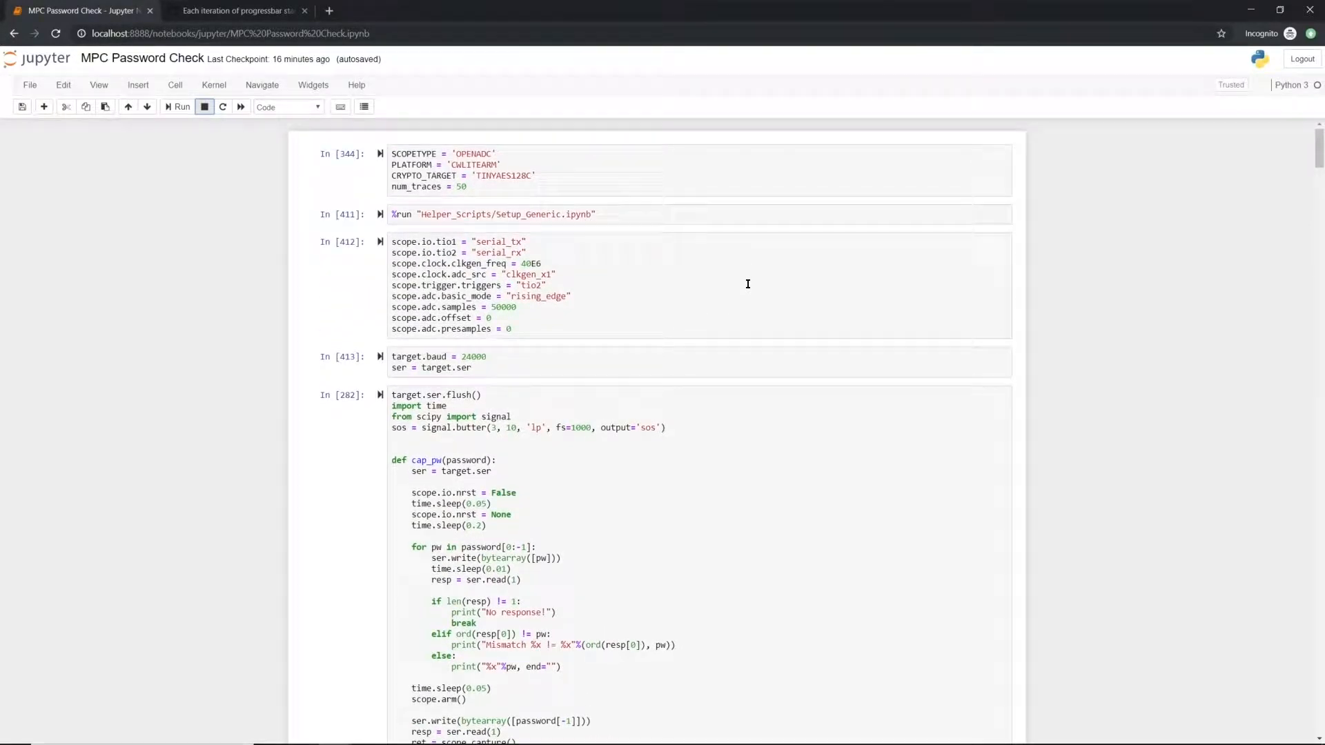
scroll(down, 3)
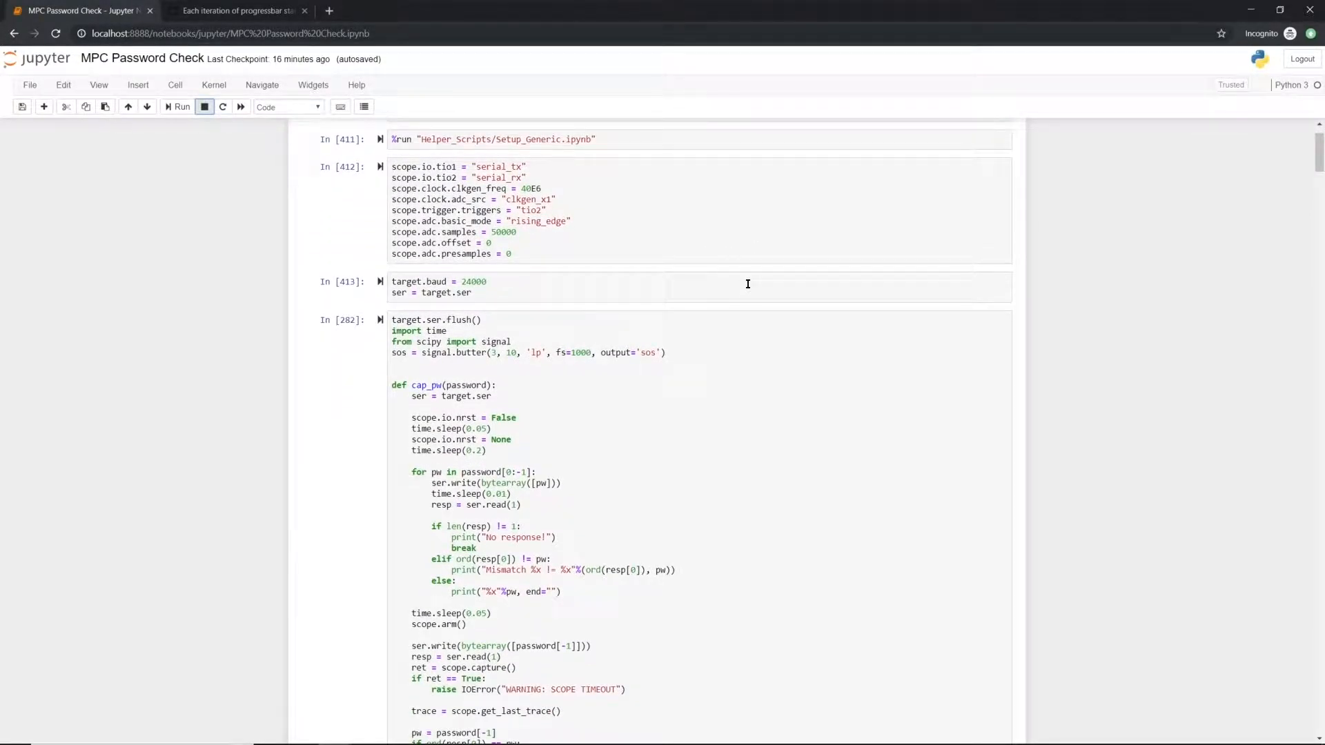
scroll(down, 3)
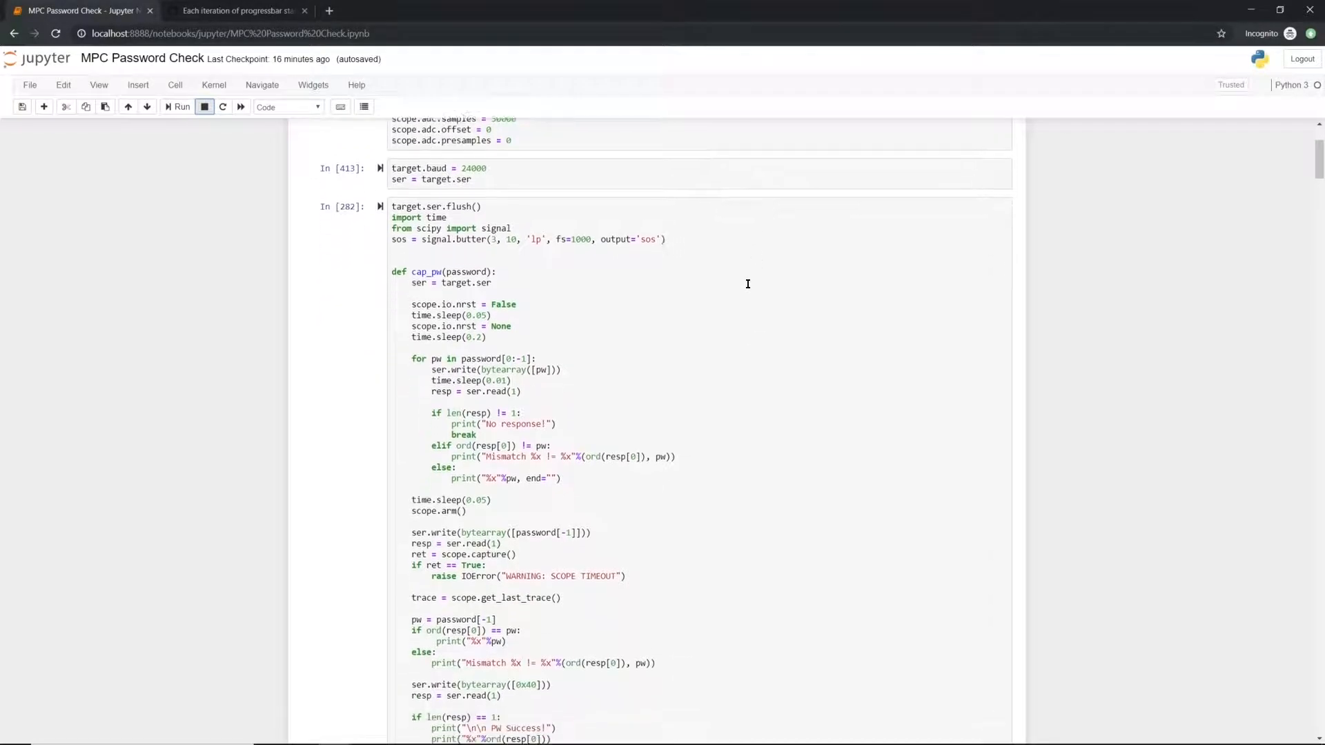
scroll(down, 3)
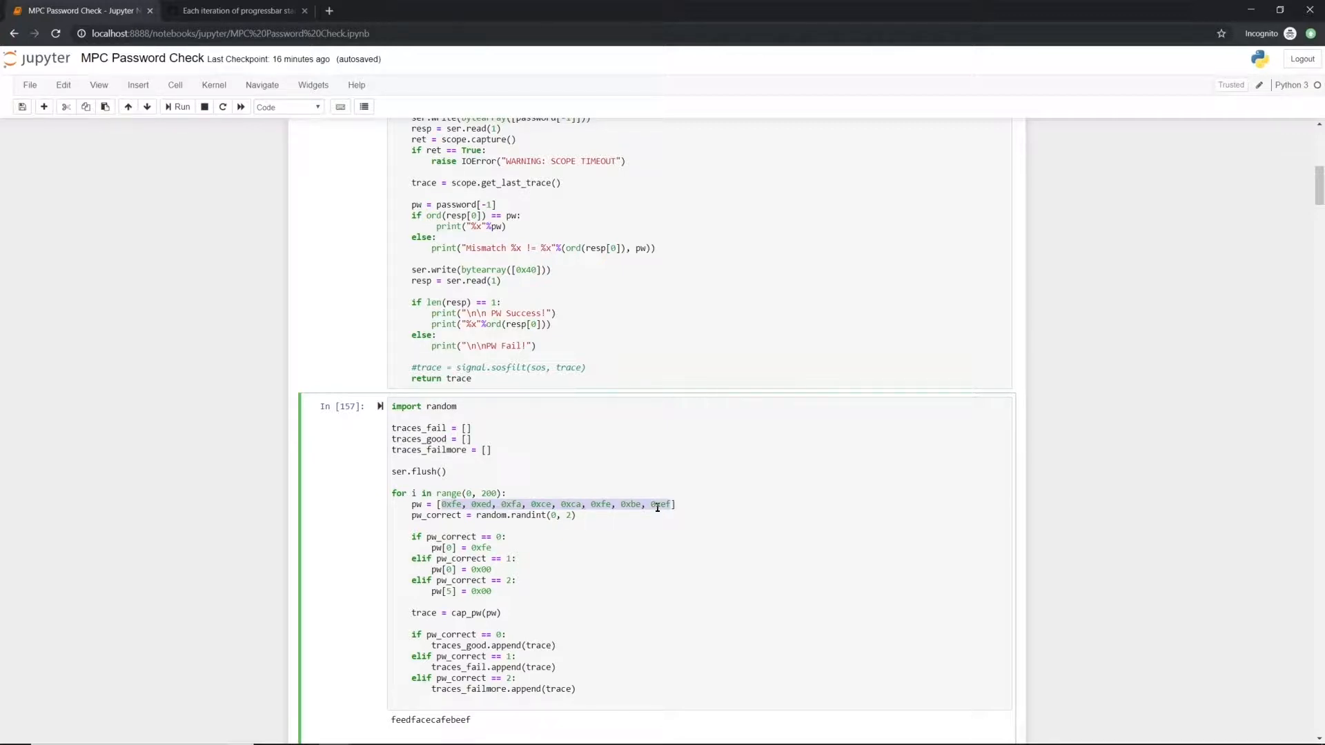
- Interrupt the kernel to stop the capture loop and bring the red failed-password trace plot into view
click(179, 107)
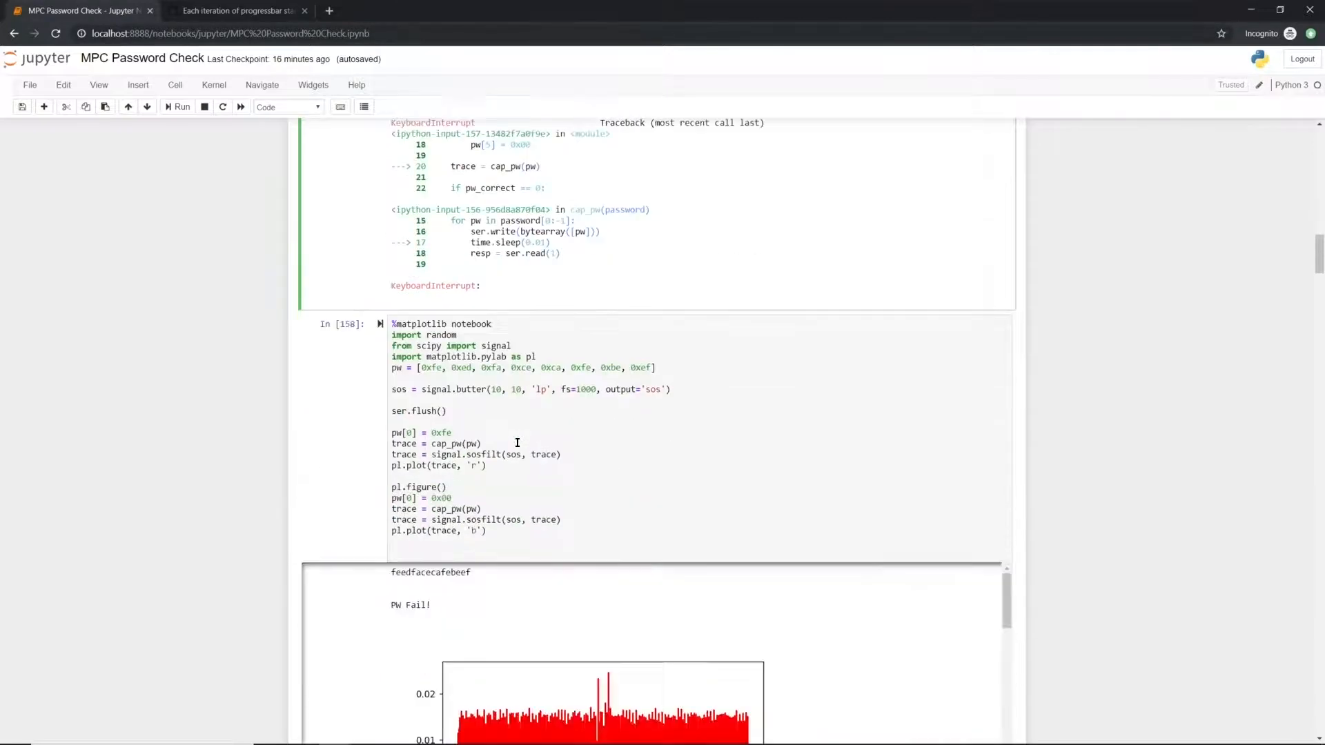
scroll(down, 3)
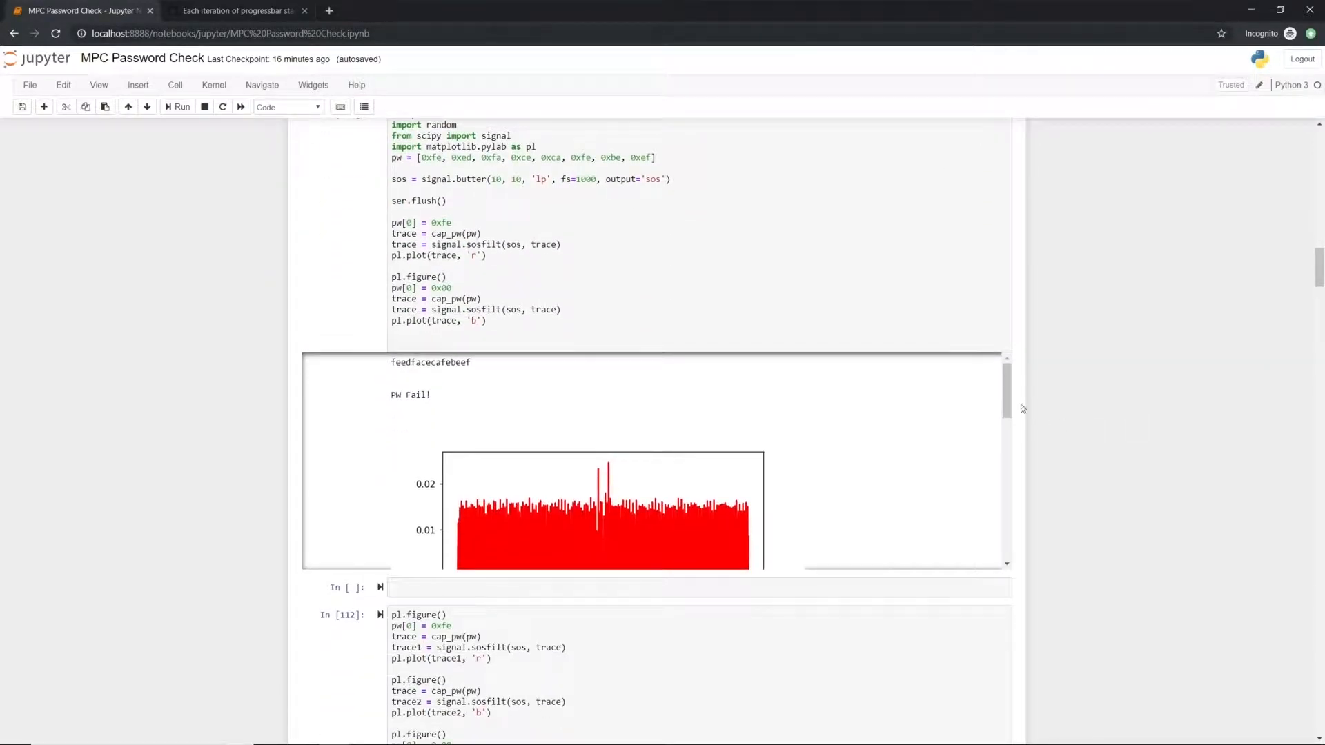
scroll(down, 3)
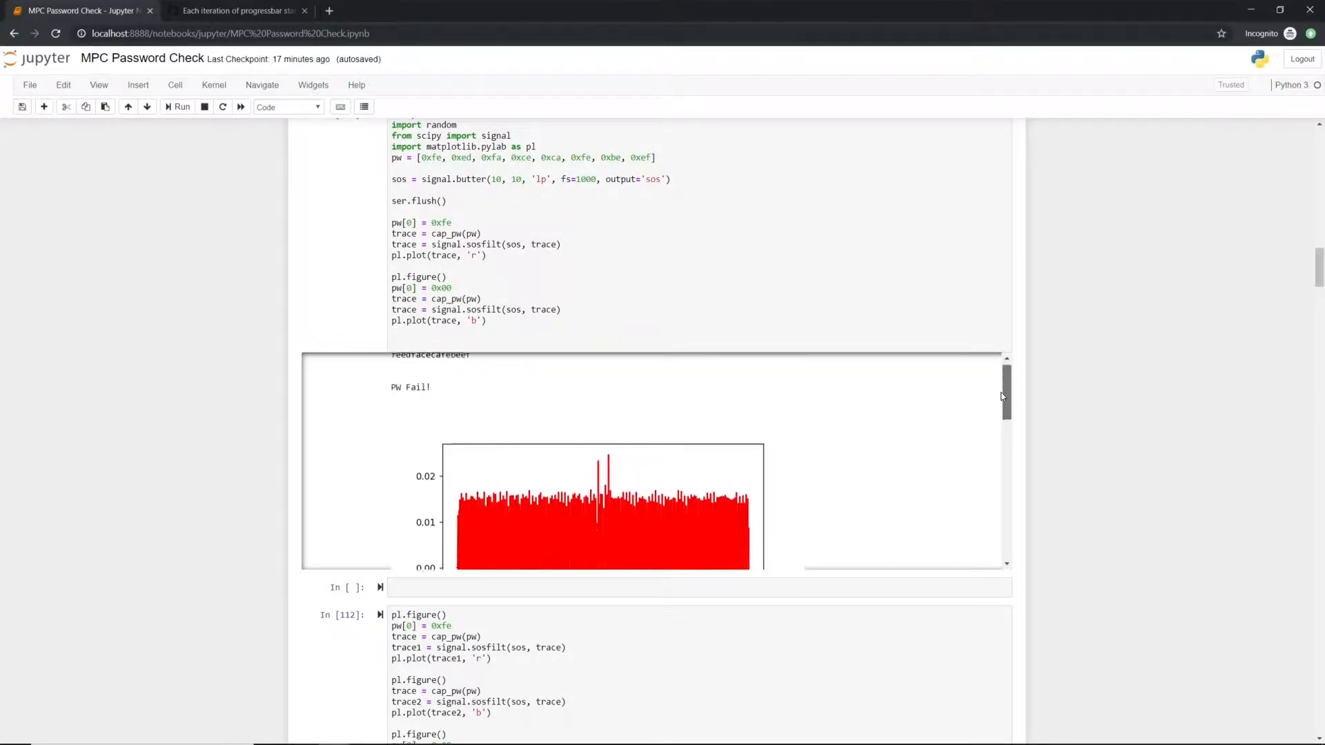
- Scroll past the blue failed-attempt trace to the red plot of the In [112] three-trace comparison
scroll(down, 3)
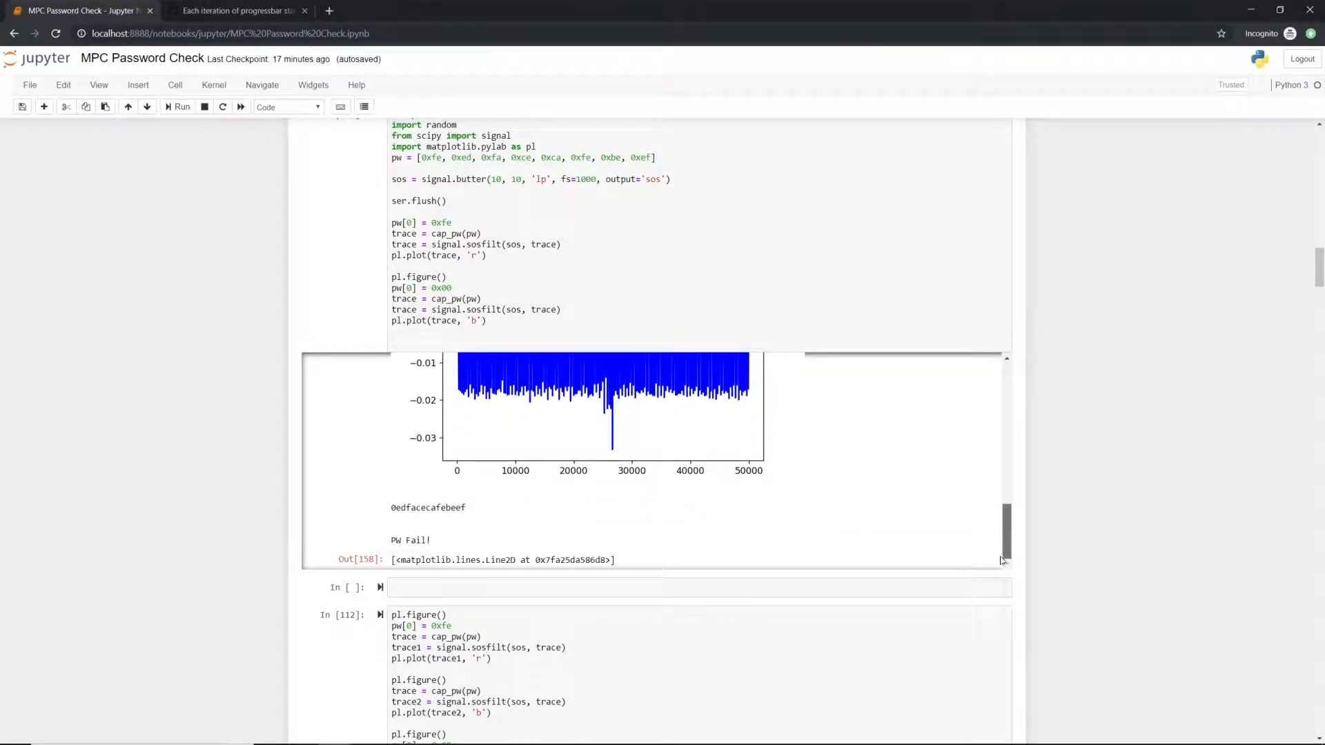
scroll(down, 3)
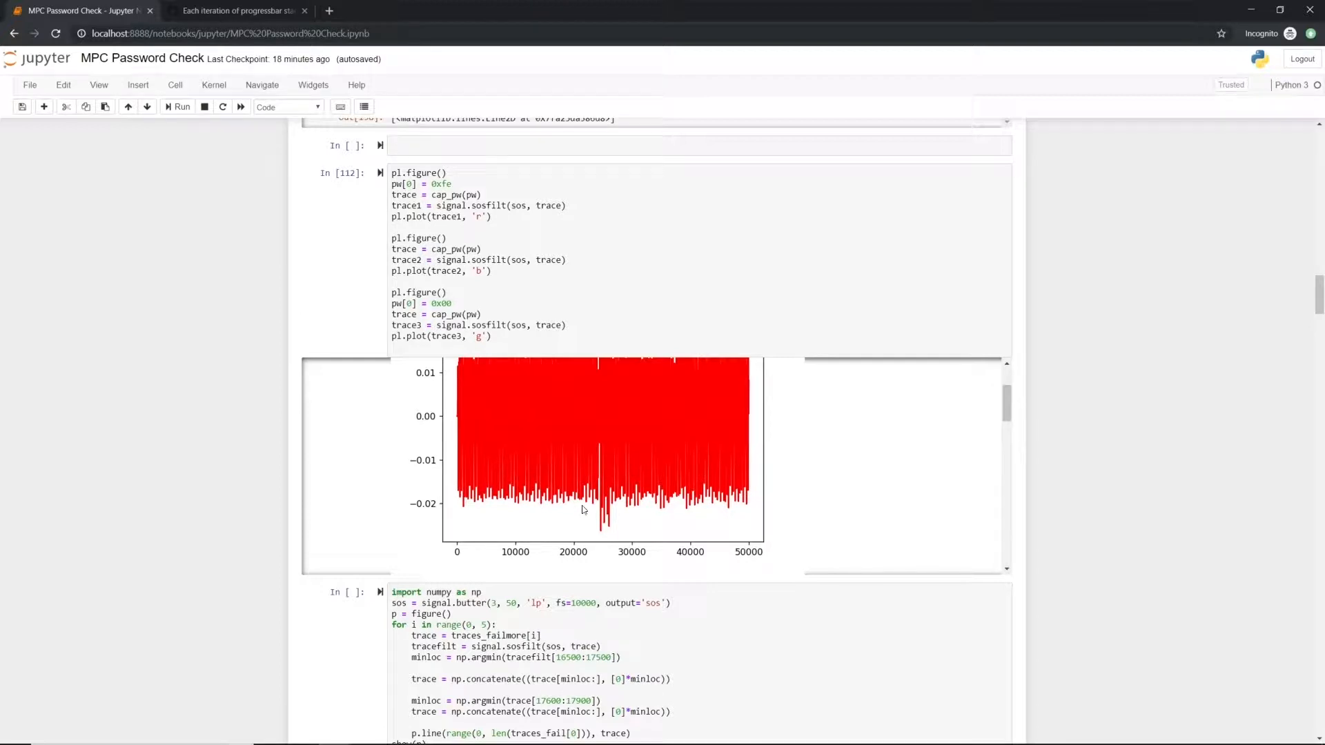
mouse_move(608, 530)
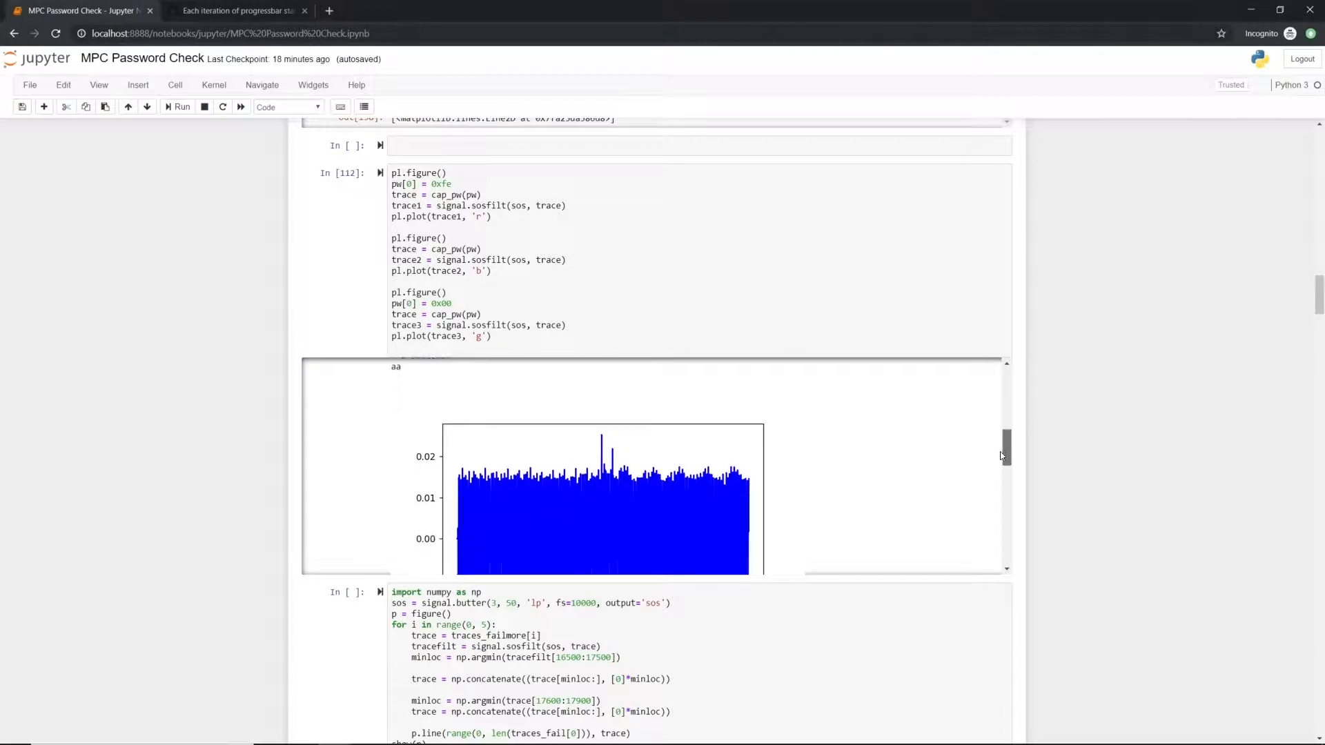
- Scroll the In [112] output from the red plot down to its blue second-capture trace
scroll(down, 3)
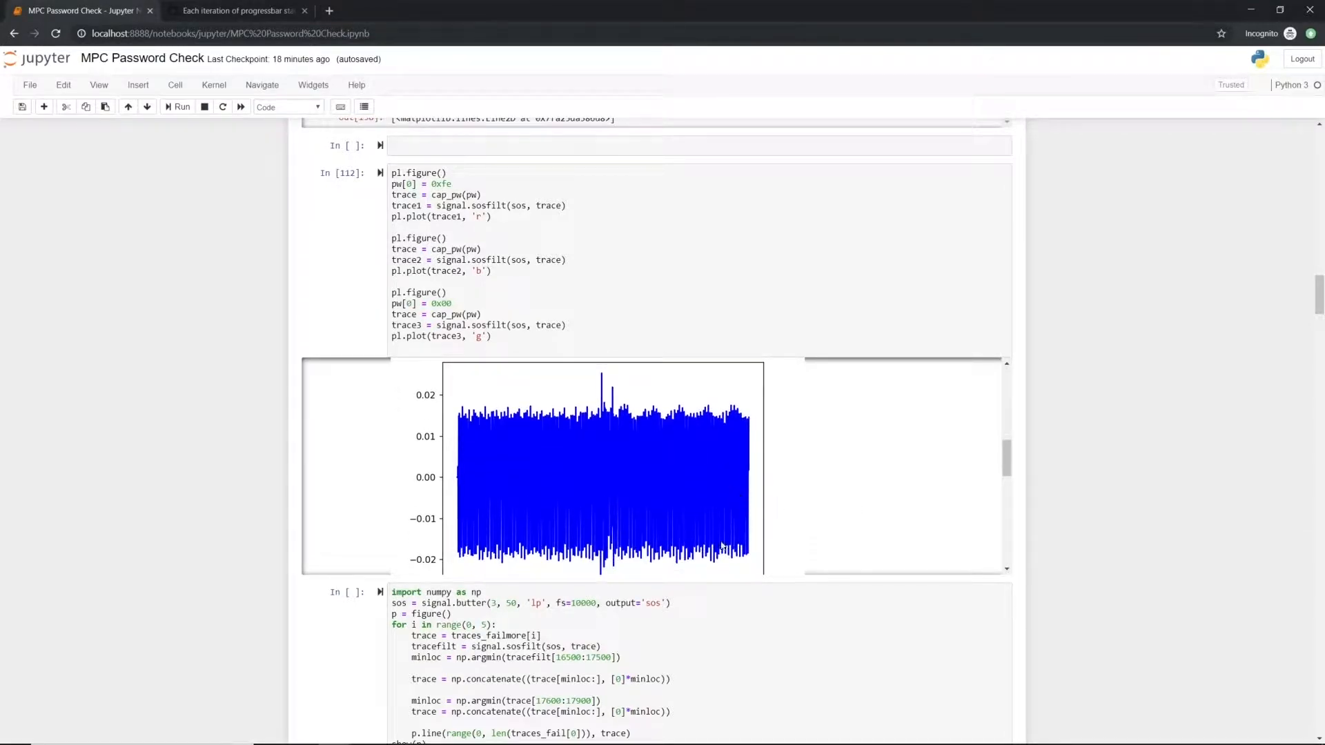
mouse_move(632, 438)
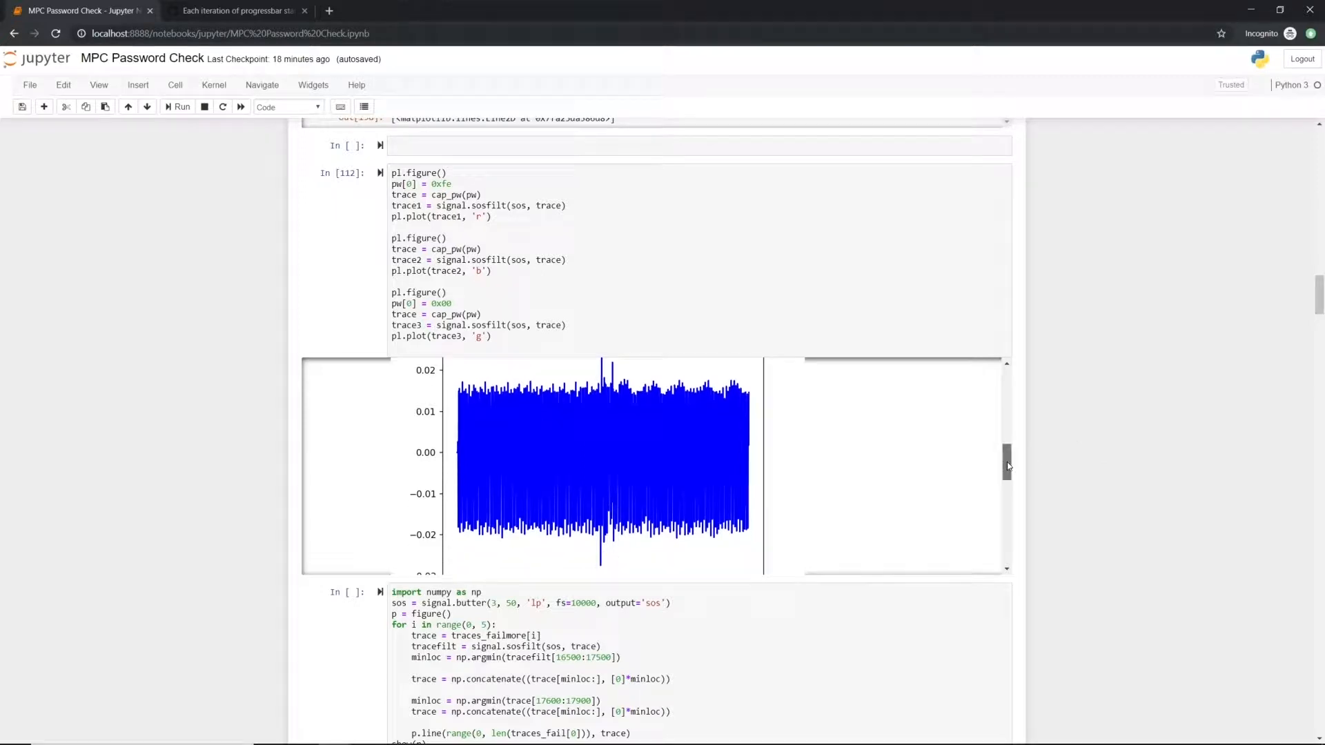
scroll(down, 3)
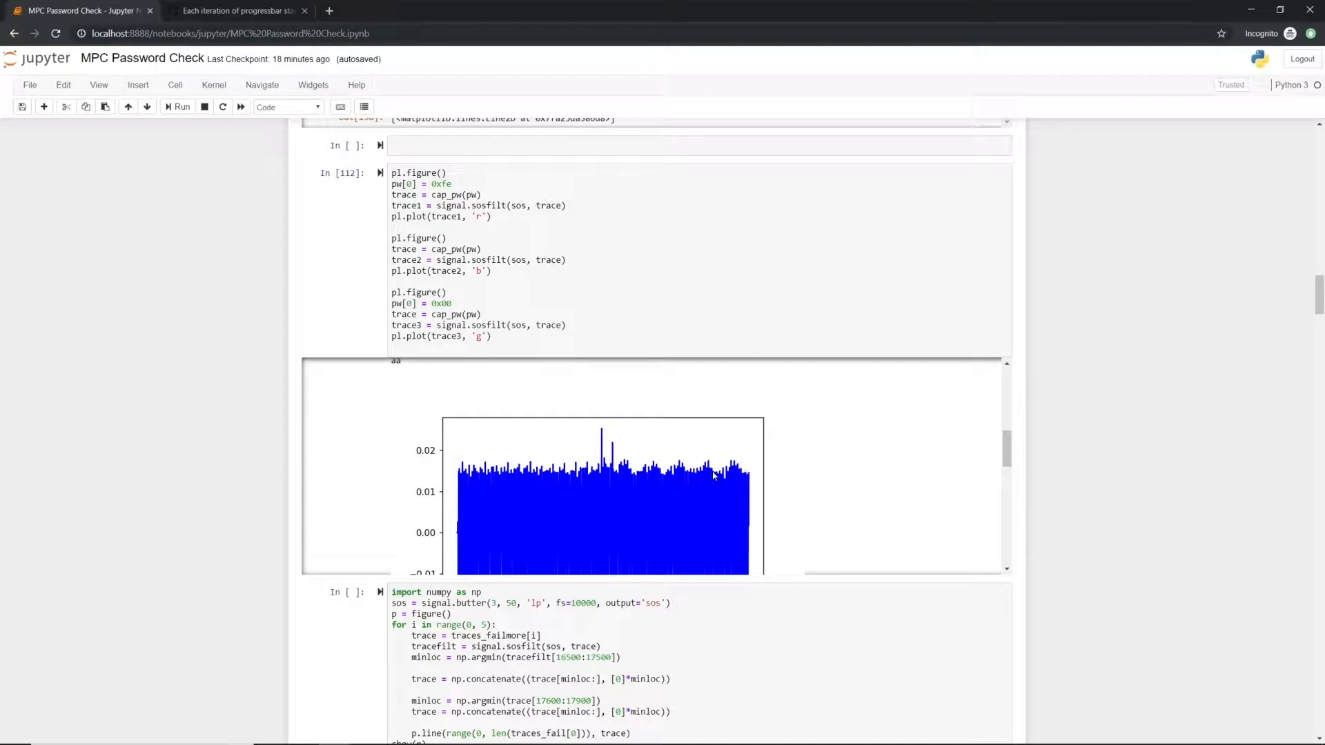
mouse_move(1060, 448)
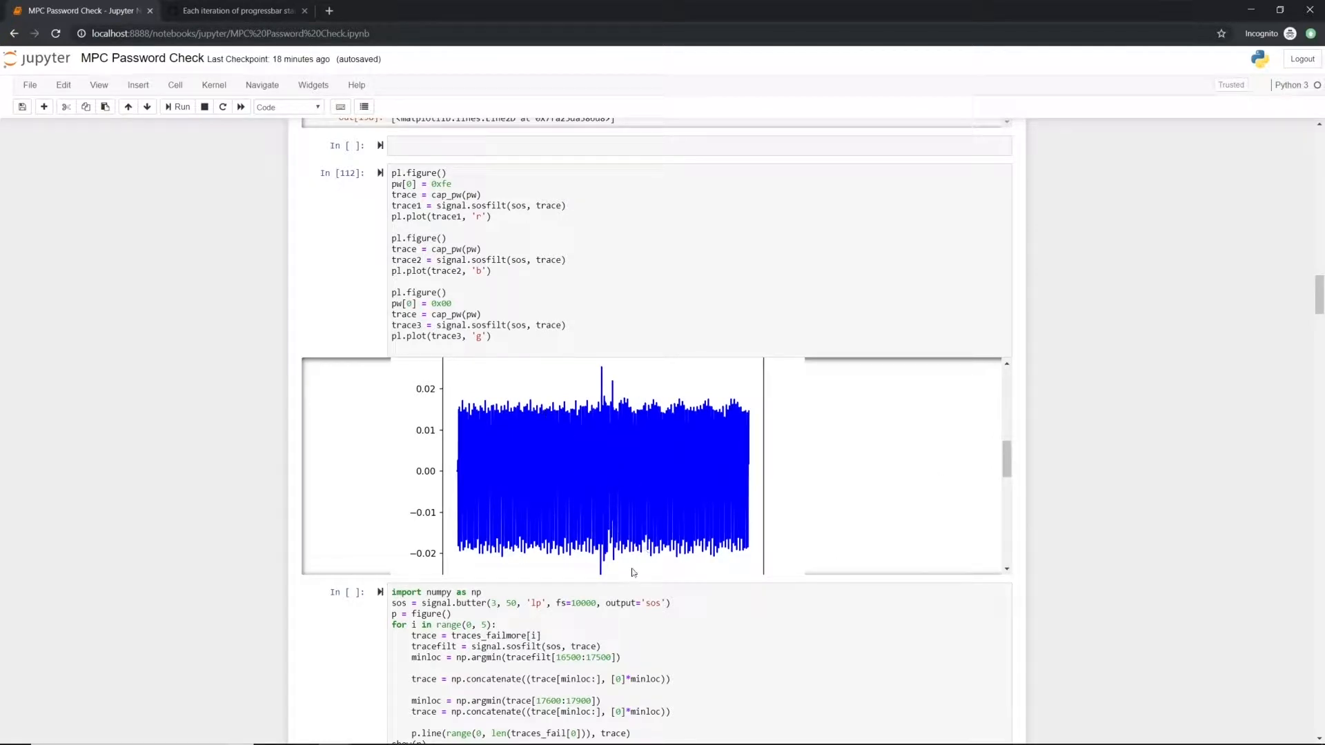
mouse_move(1033, 455)
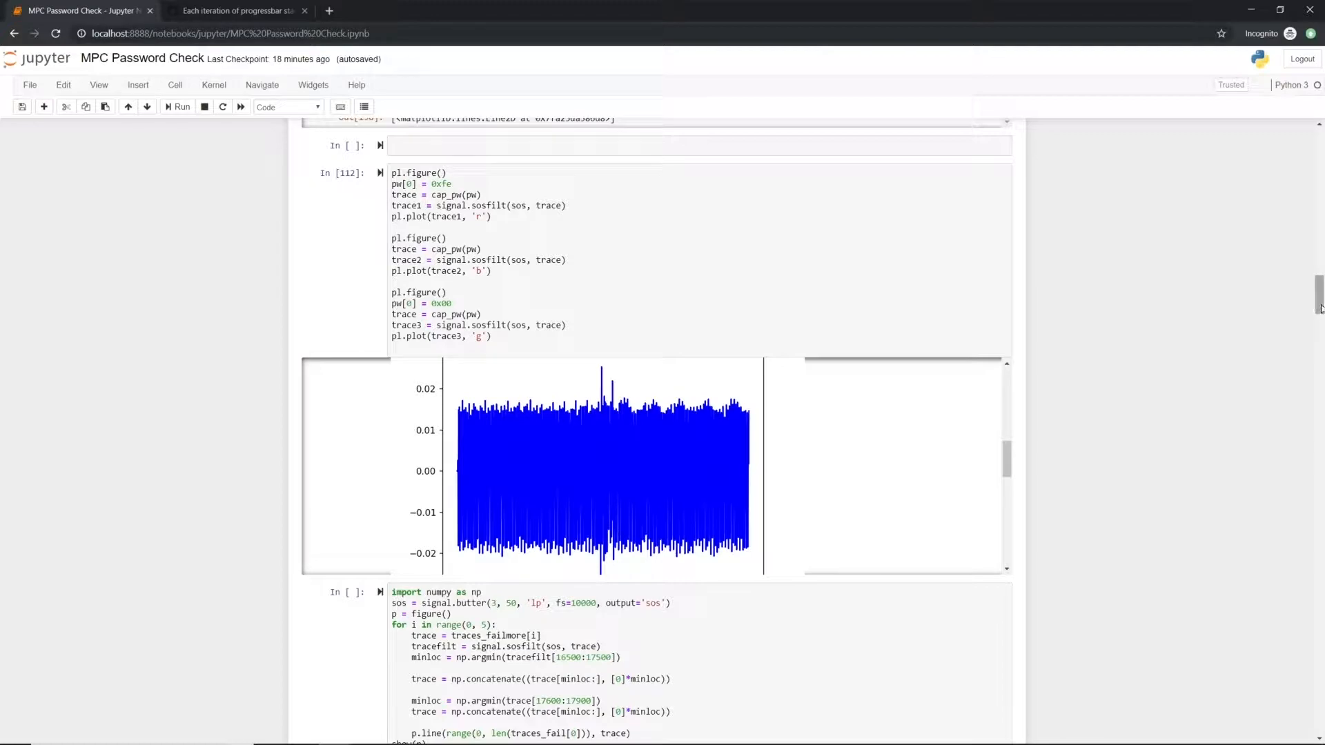
scroll(down, 3)
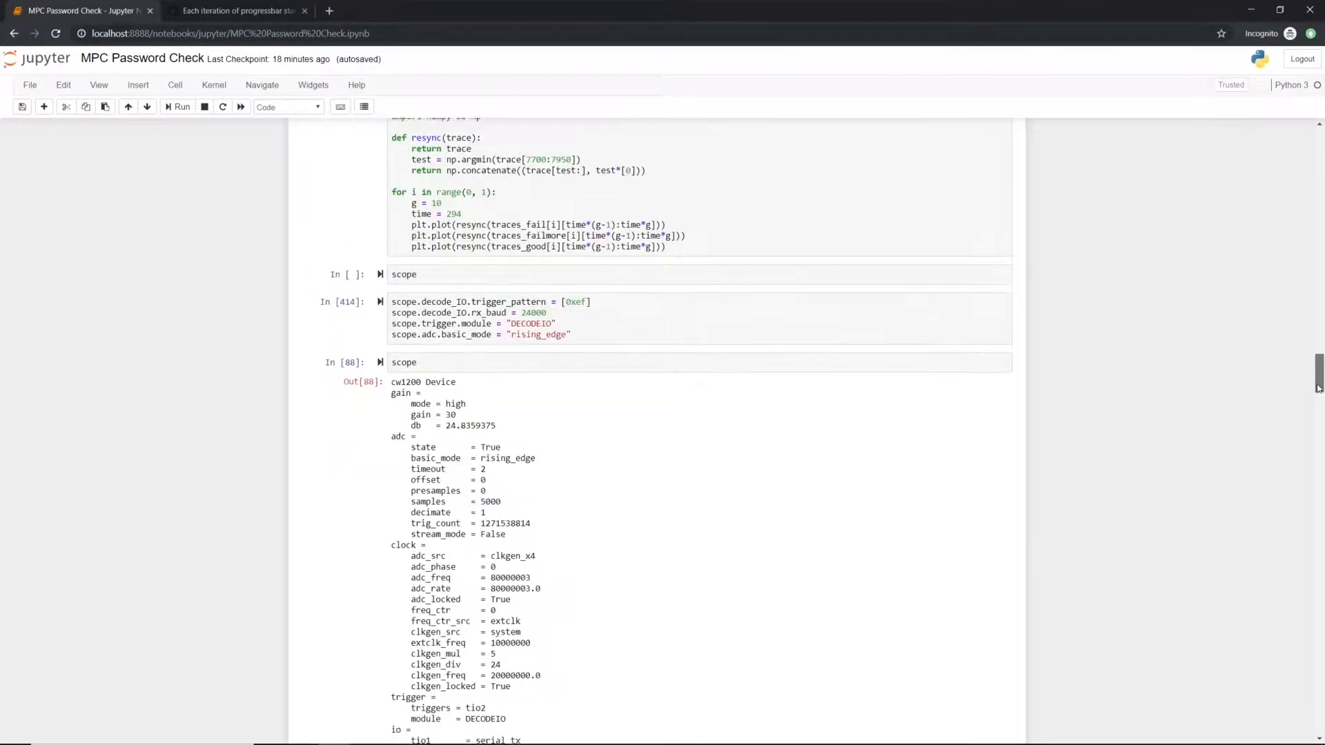
scroll(down, 3)
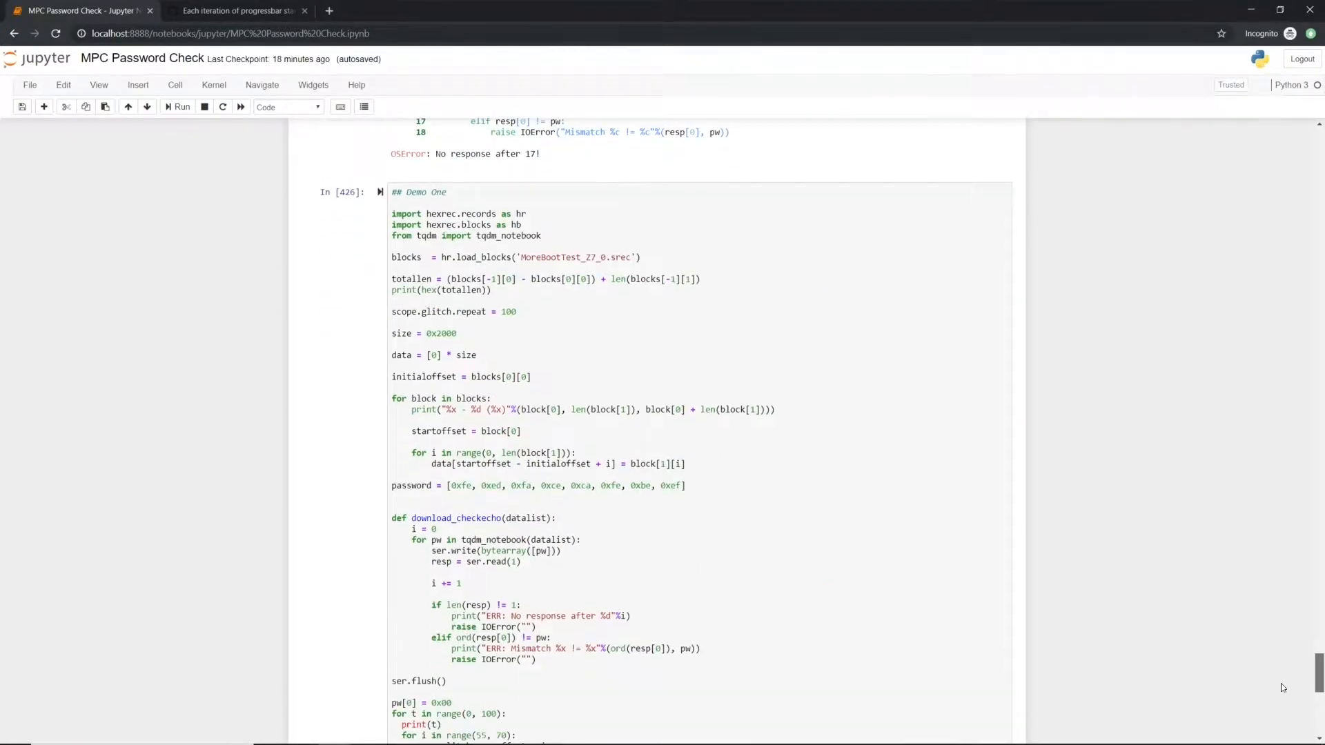
scroll(down, 3)
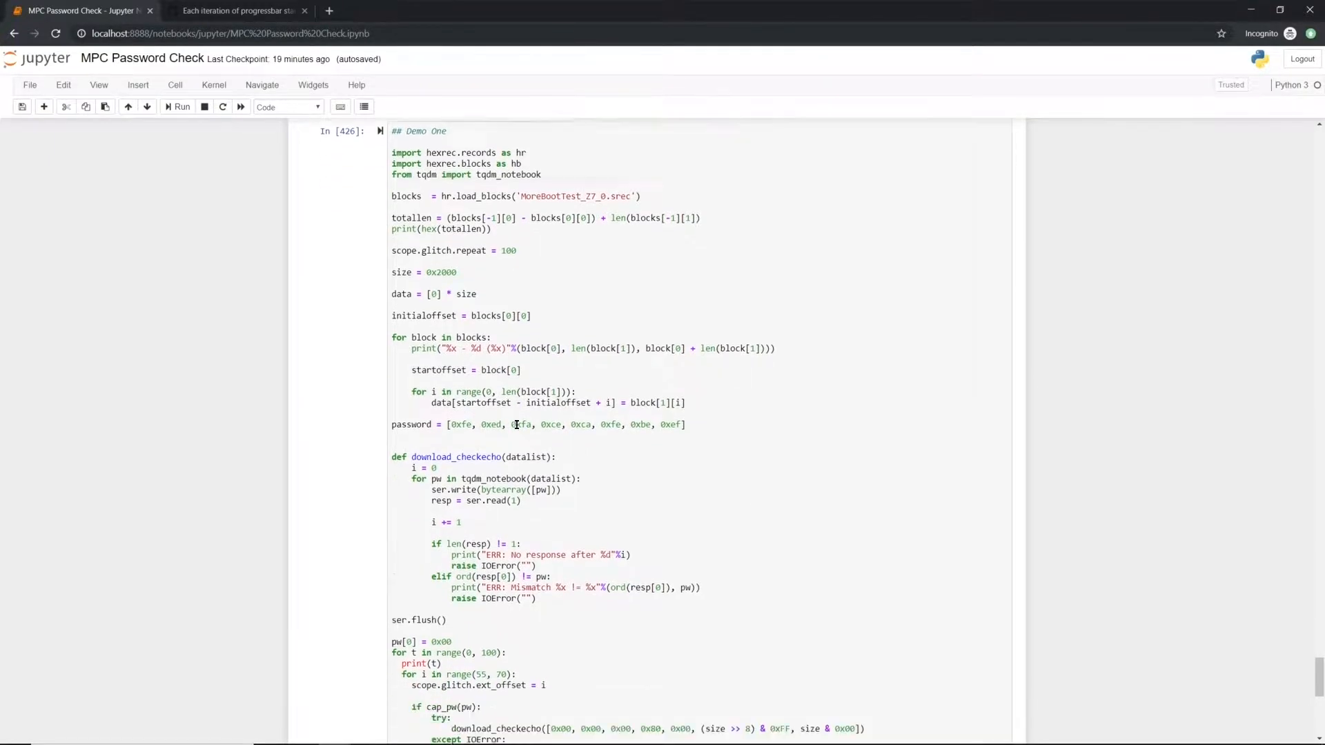
scroll(down, 3)
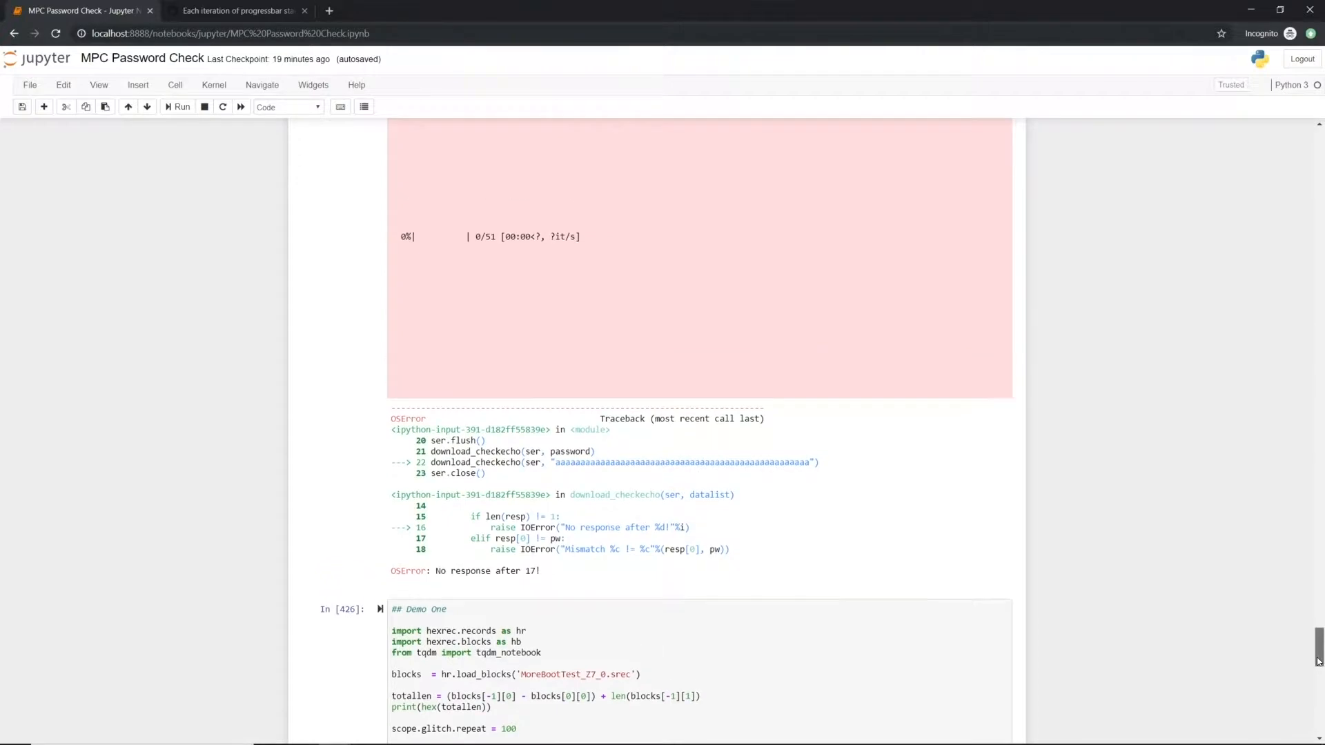
scroll(down, 3)
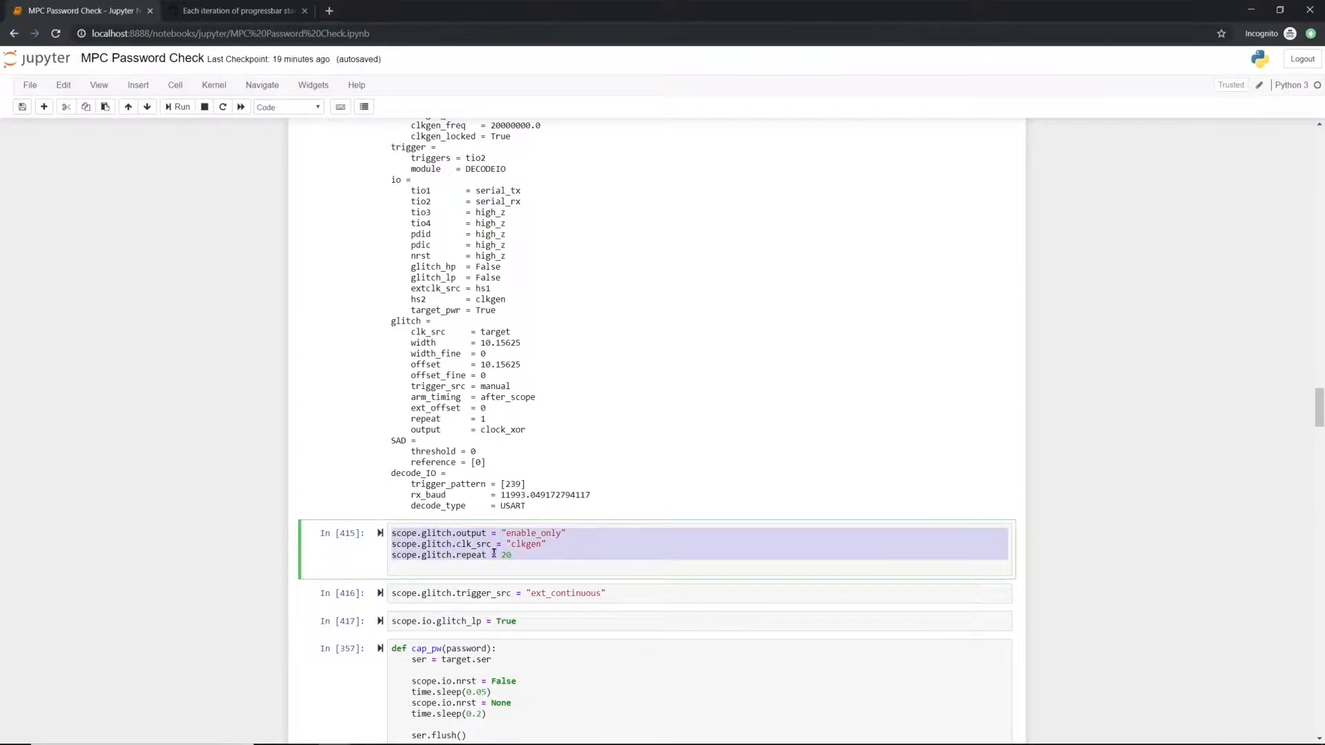
click(597, 540)
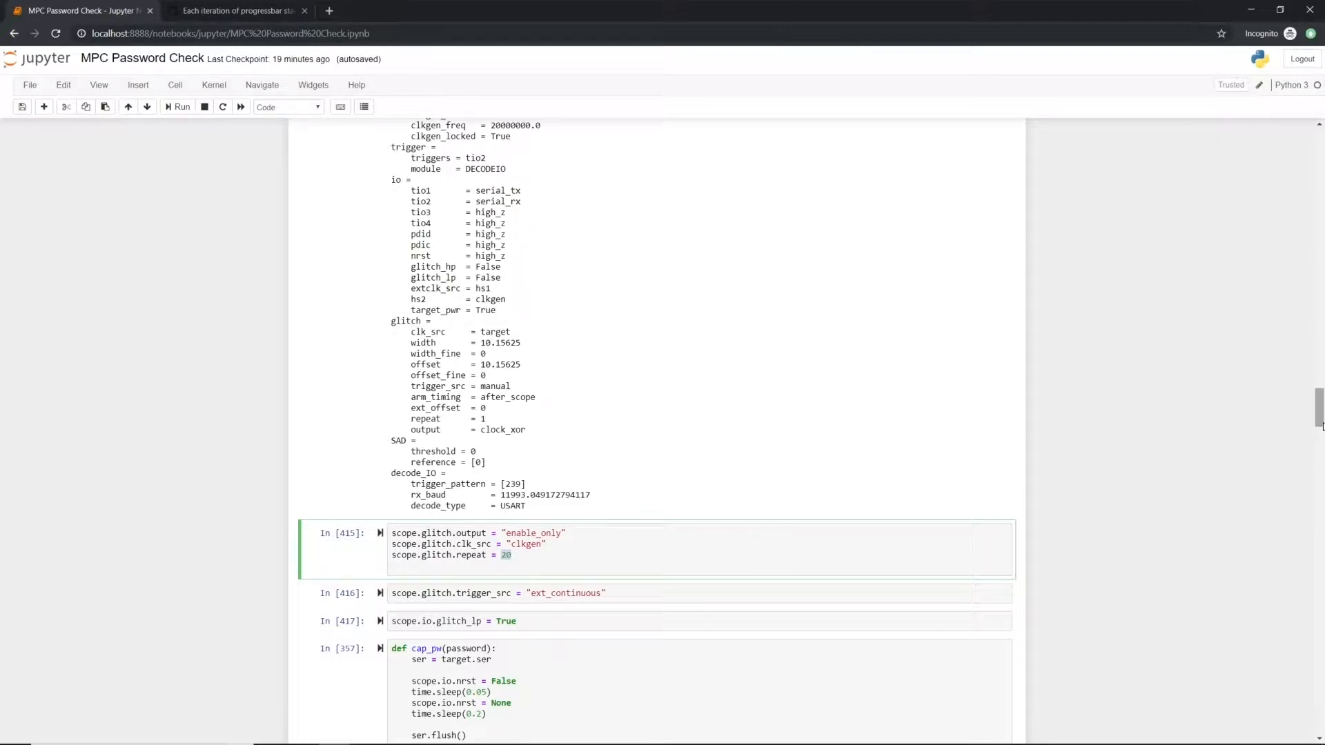
scroll(down, 3)
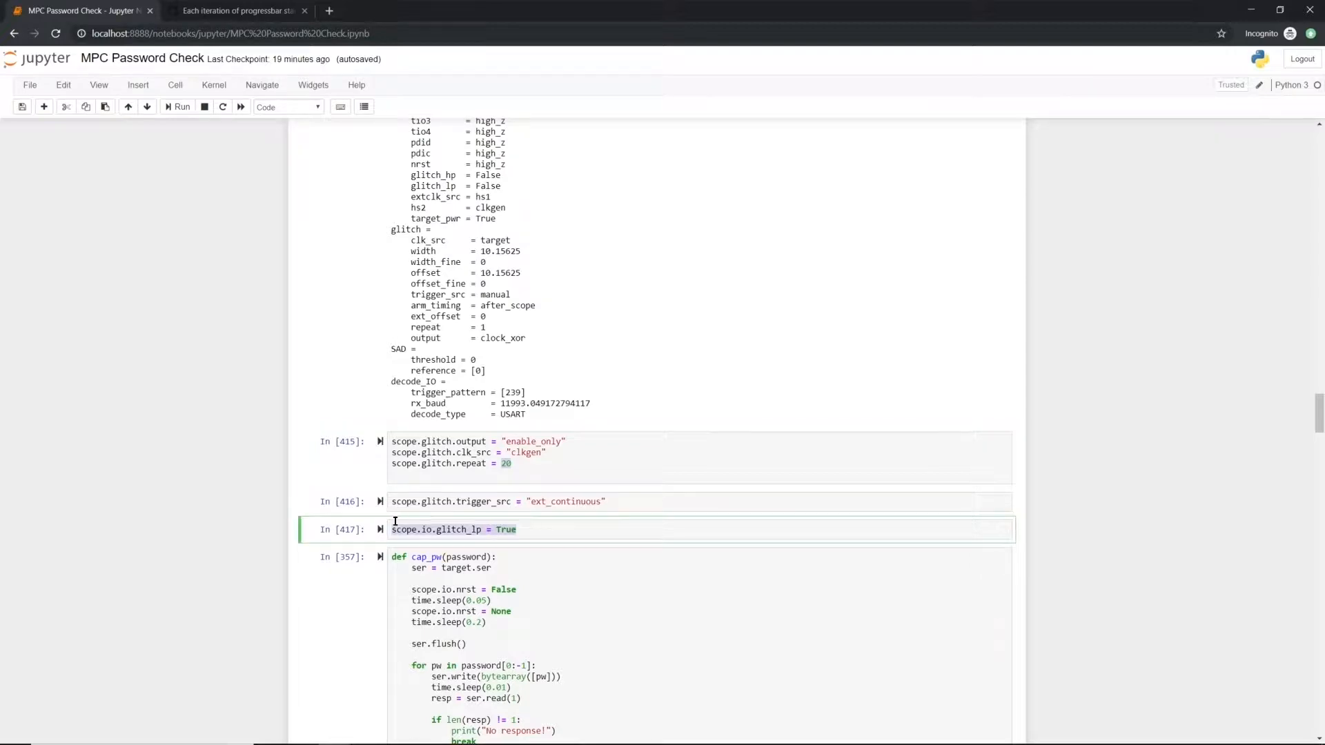
scroll(down, 3)
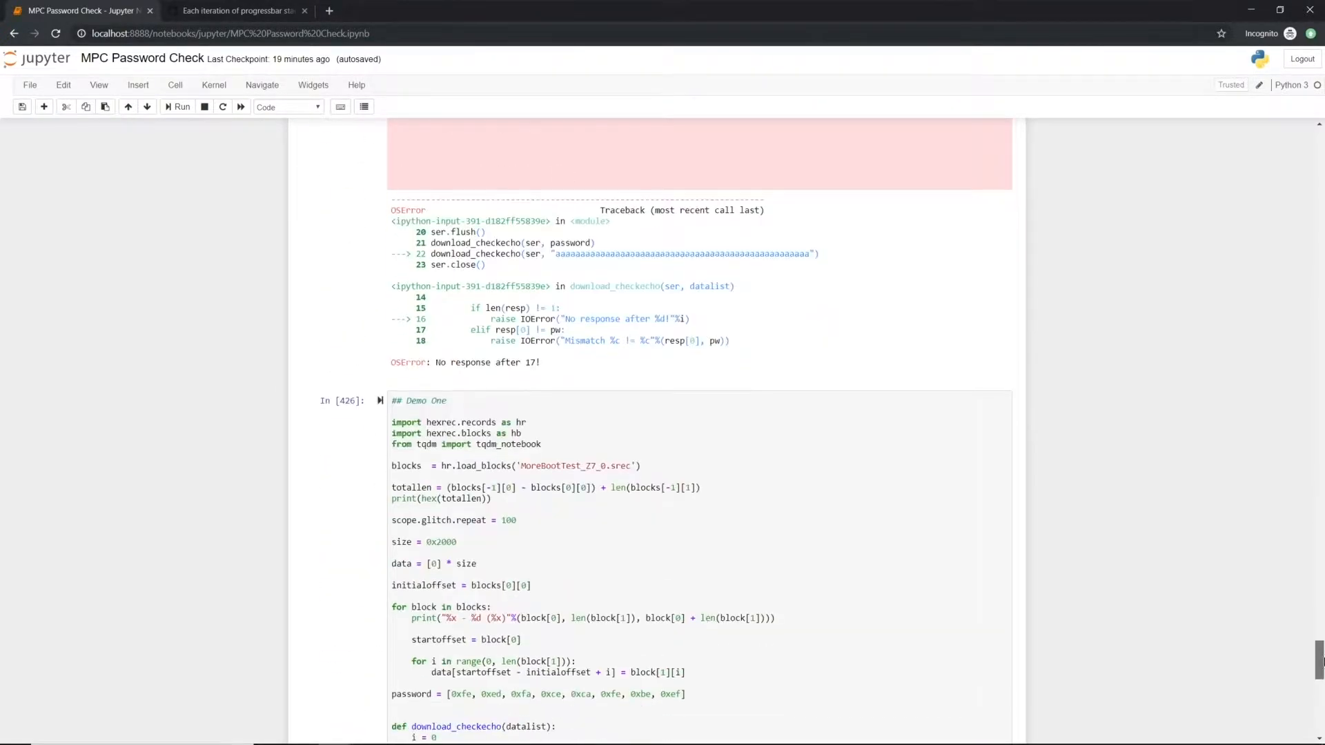
scroll(down, 3)
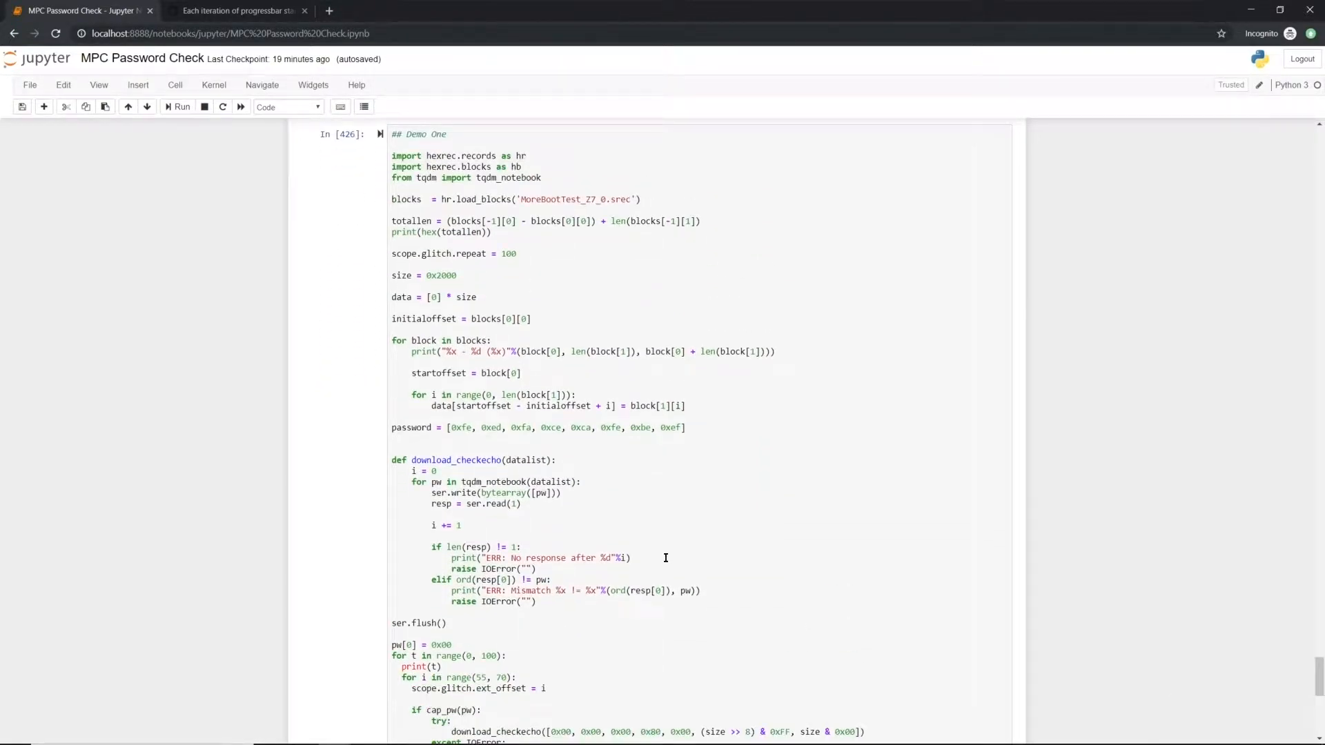
scroll(down, 3)
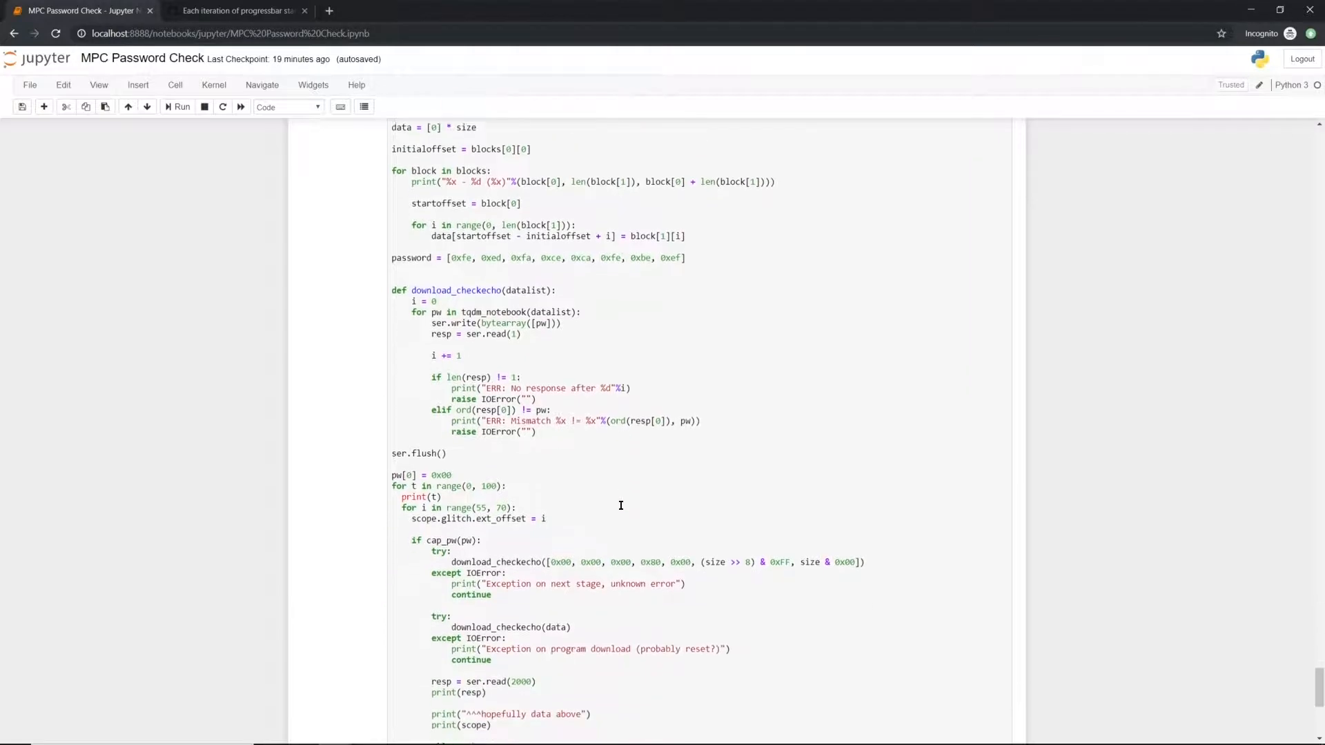
scroll(down, 3)
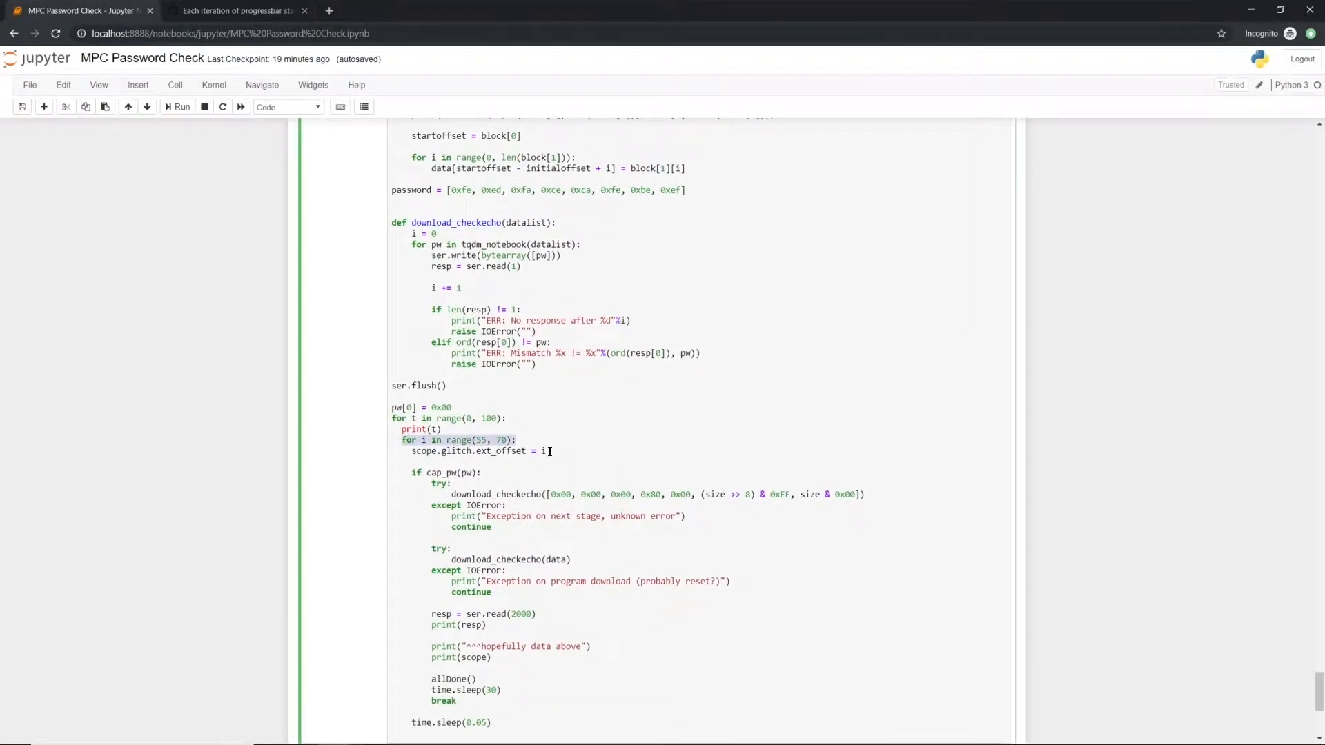
scroll(down, 3)
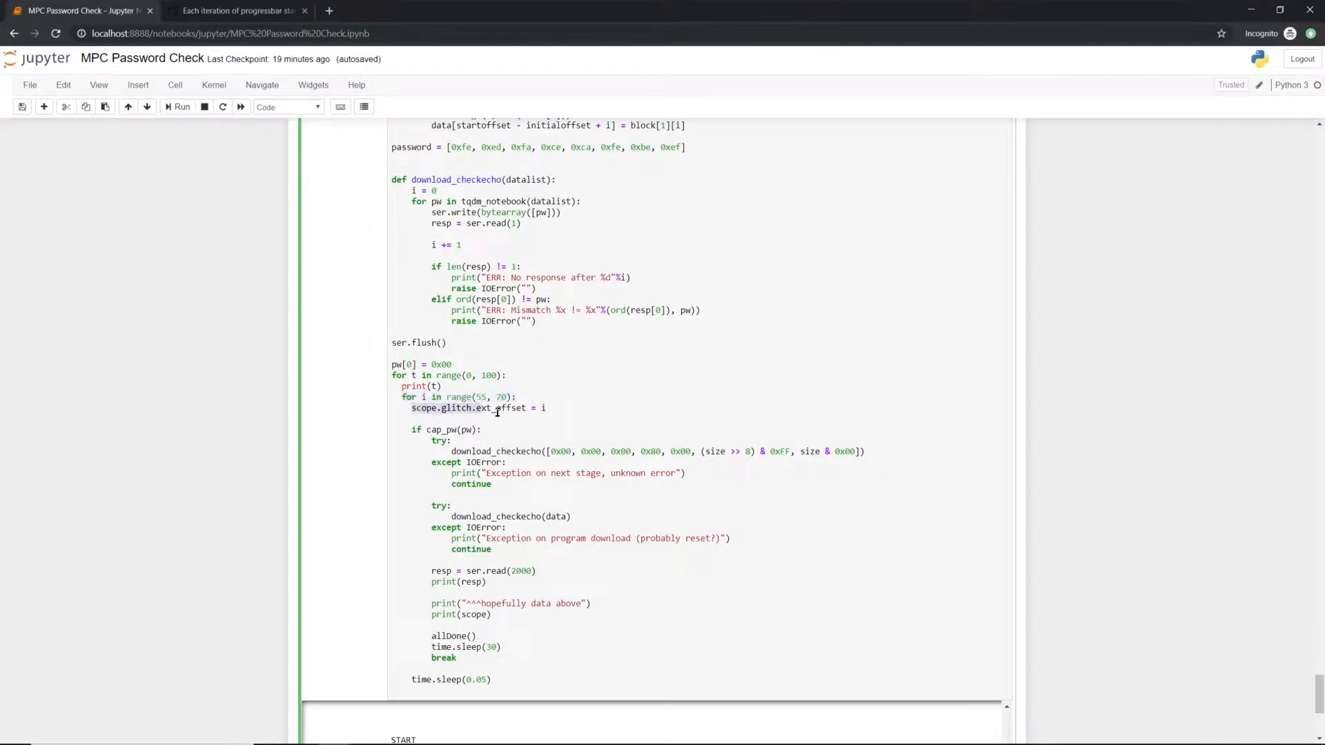
double_click(465, 407)
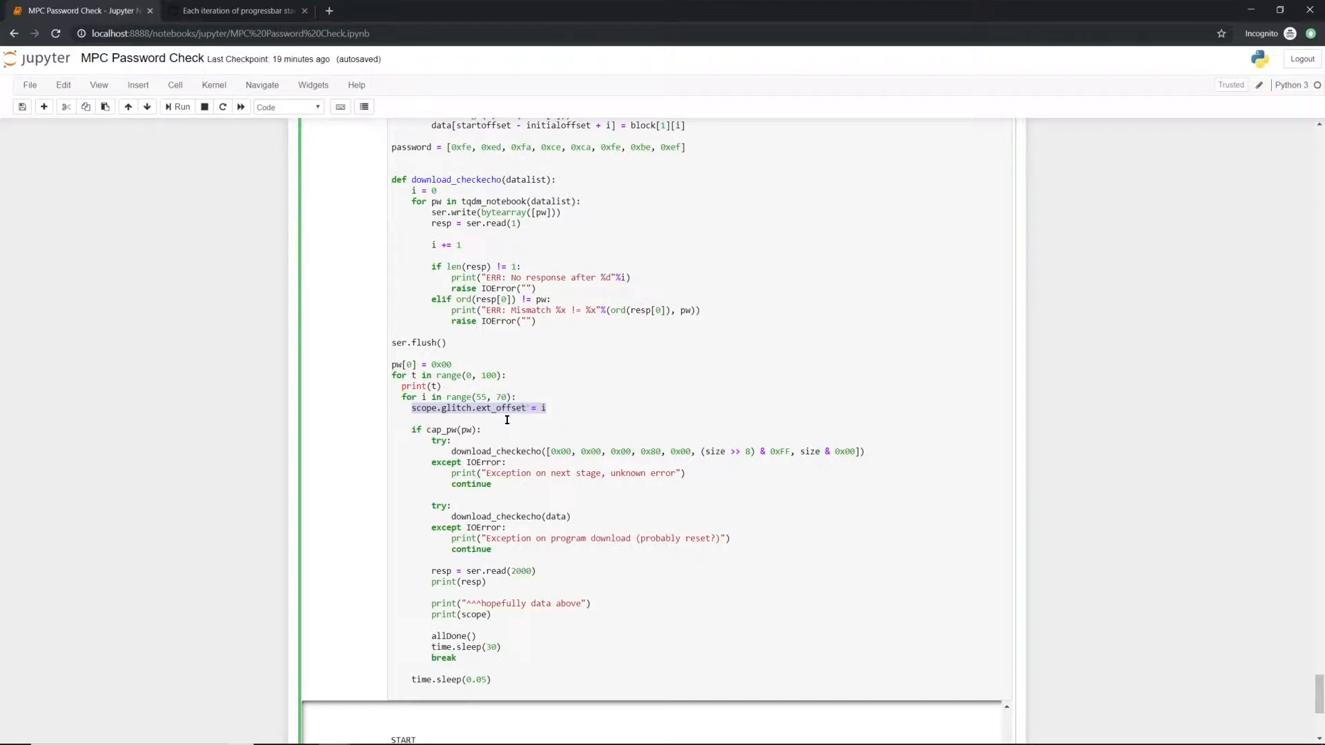
scroll(down, 3)
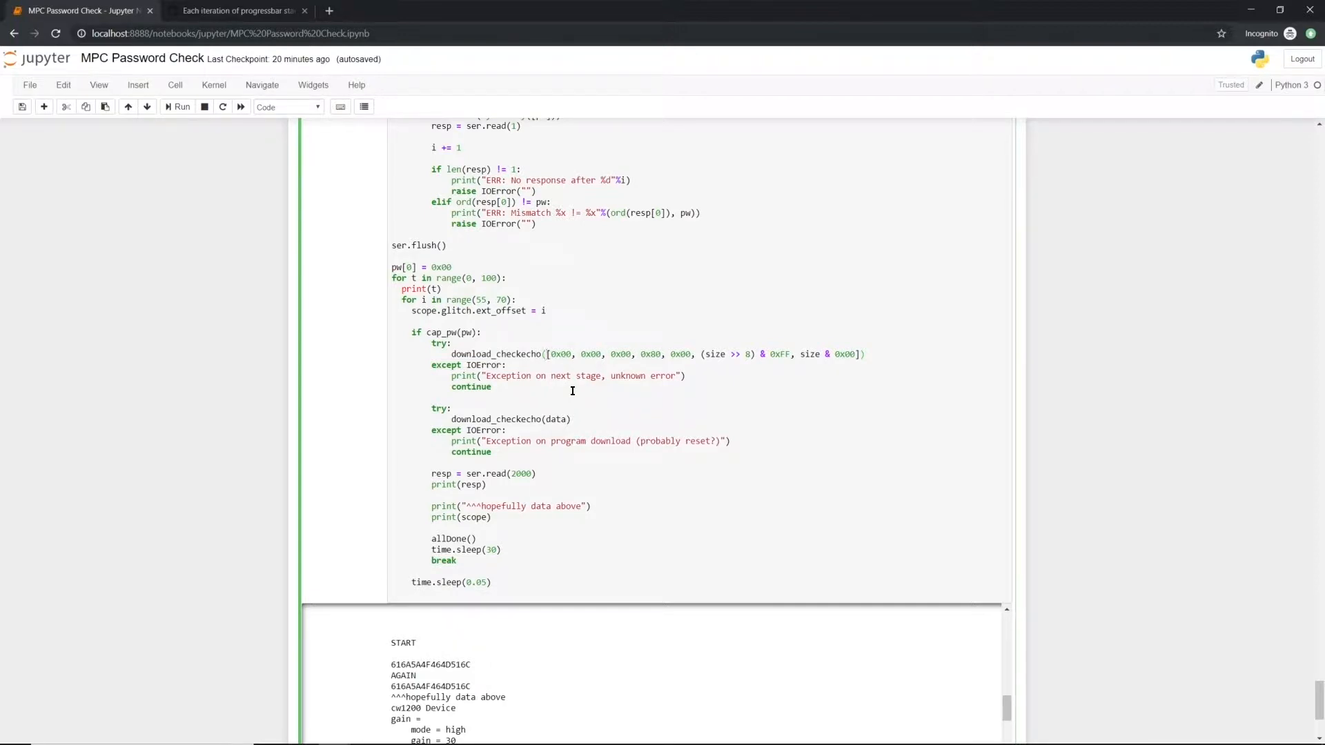
- Scroll to the Demo One glitch sweep output showing 'PW Success!', 40 and the 7/7 progress bar
scroll(down, 3)
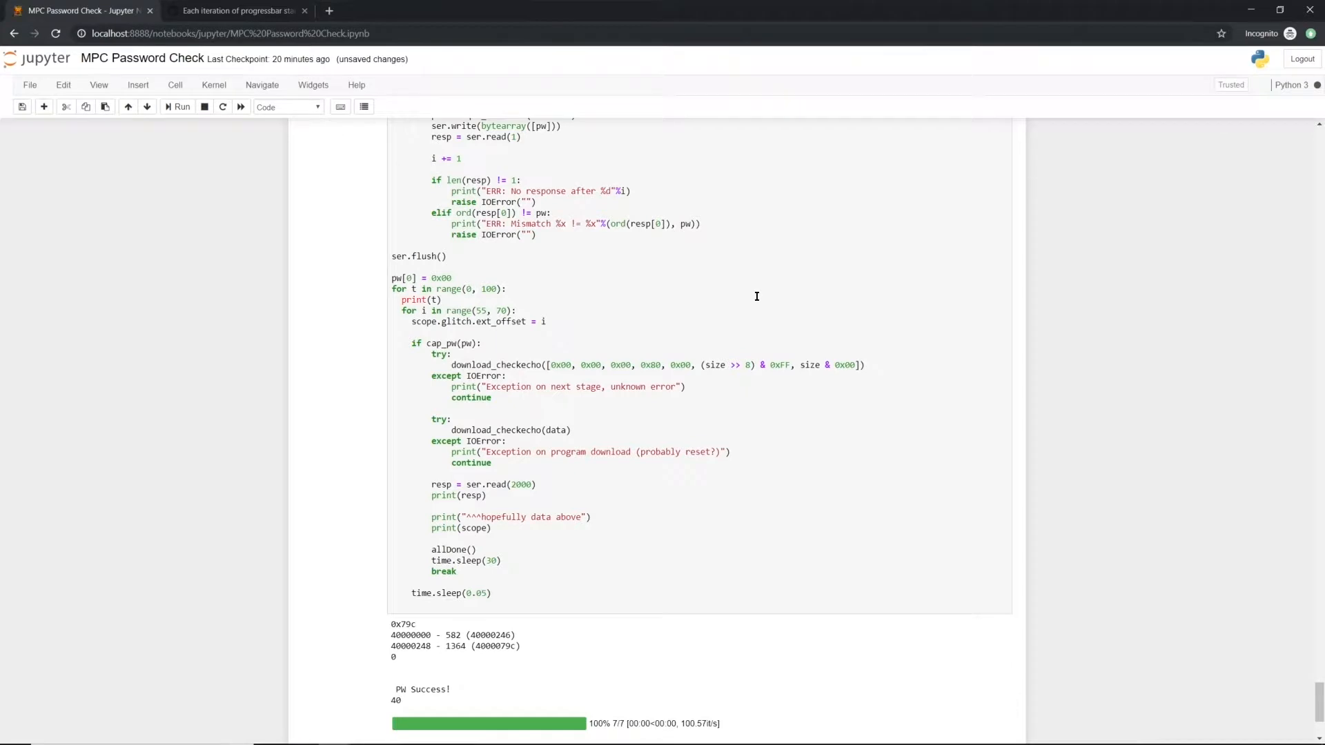
mouse_move(759, 360)
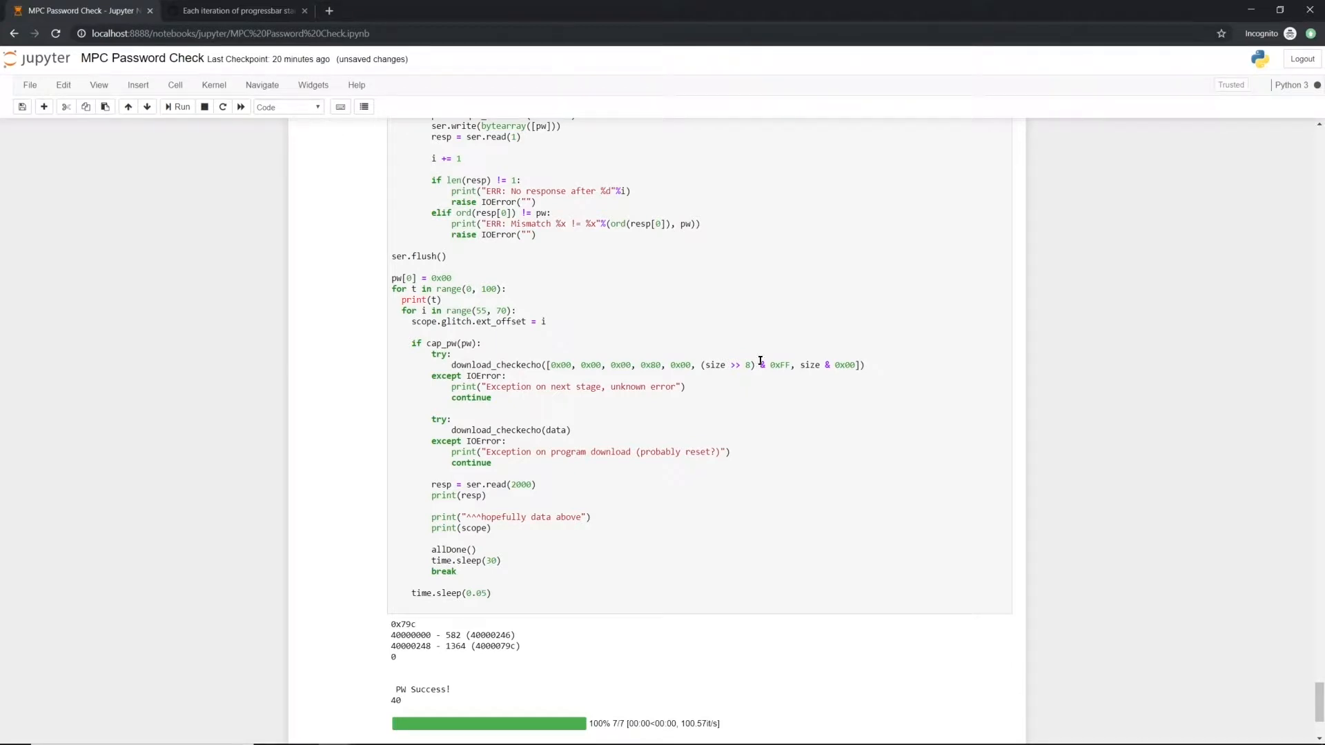
- Scroll through the finished sweep output: 8192-byte download bar, dumped data 616A5A4F464D516C and scope settings
scroll(down, 3)
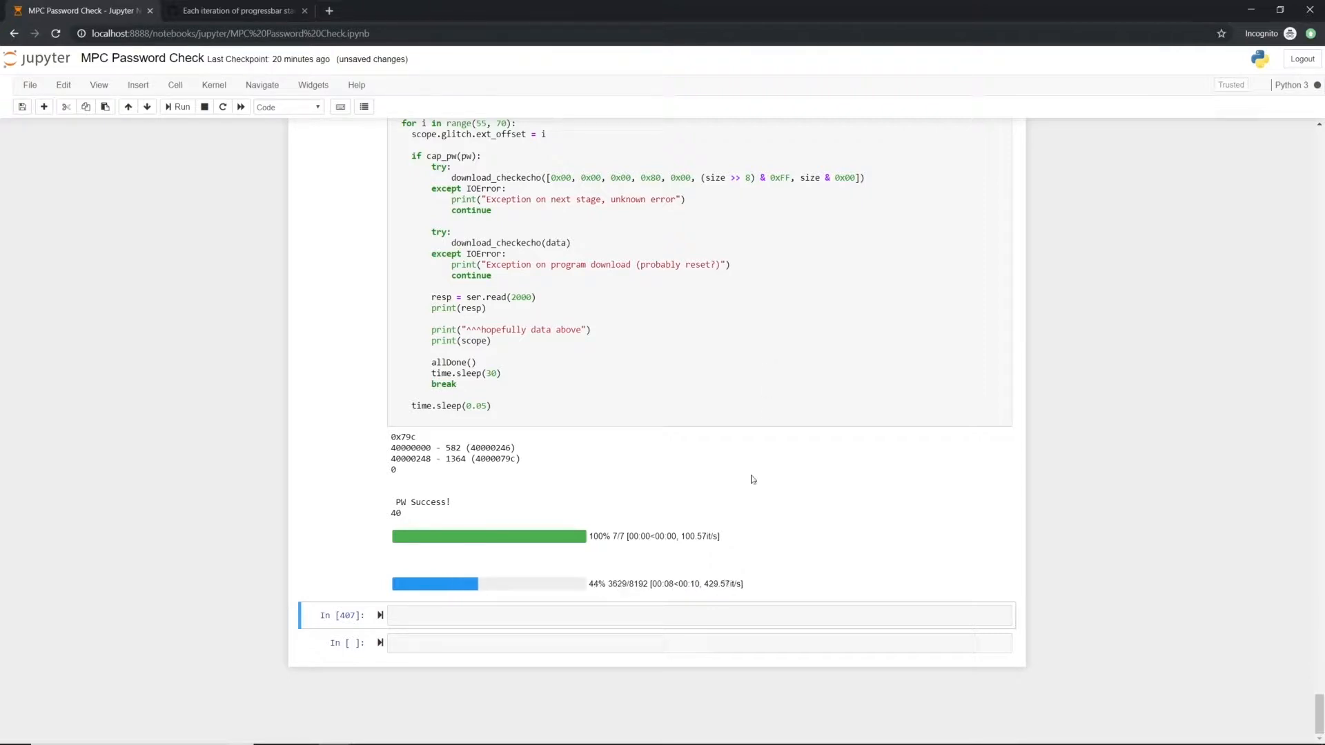
mouse_move(734, 530)
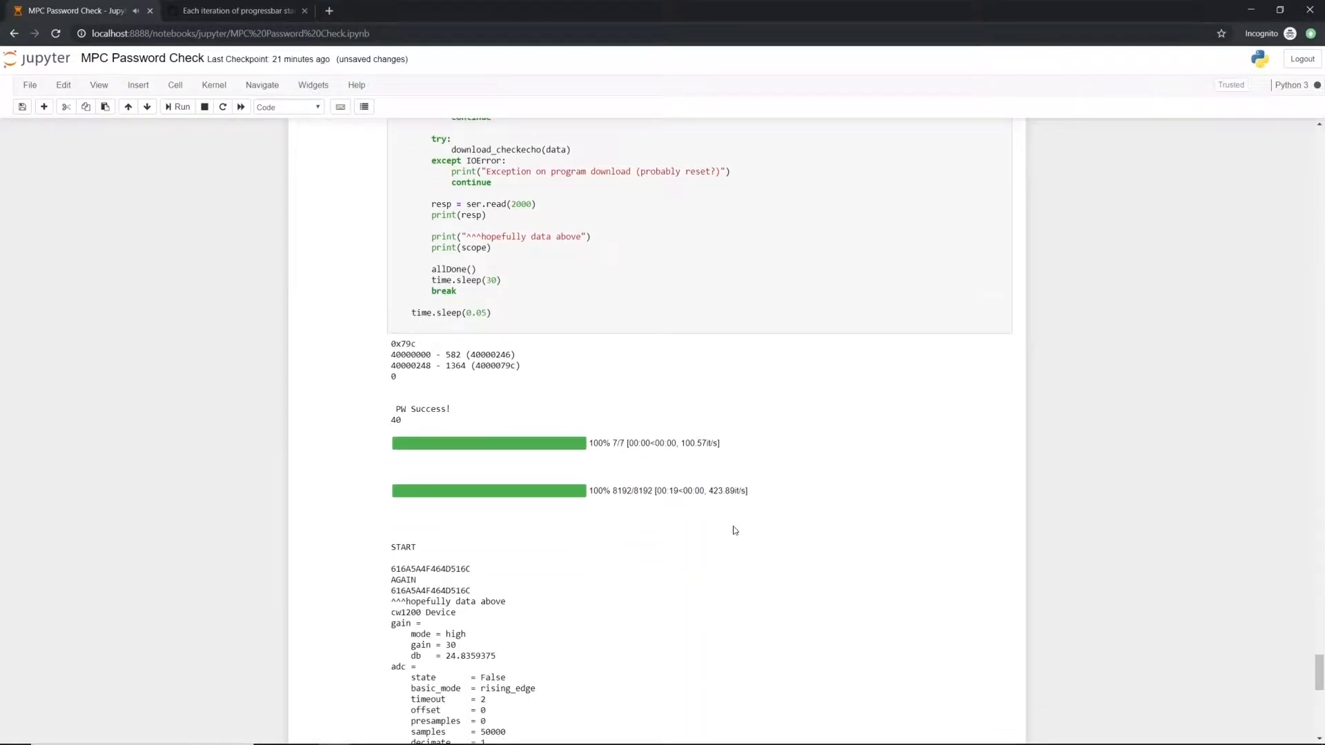
scroll(down, 3)
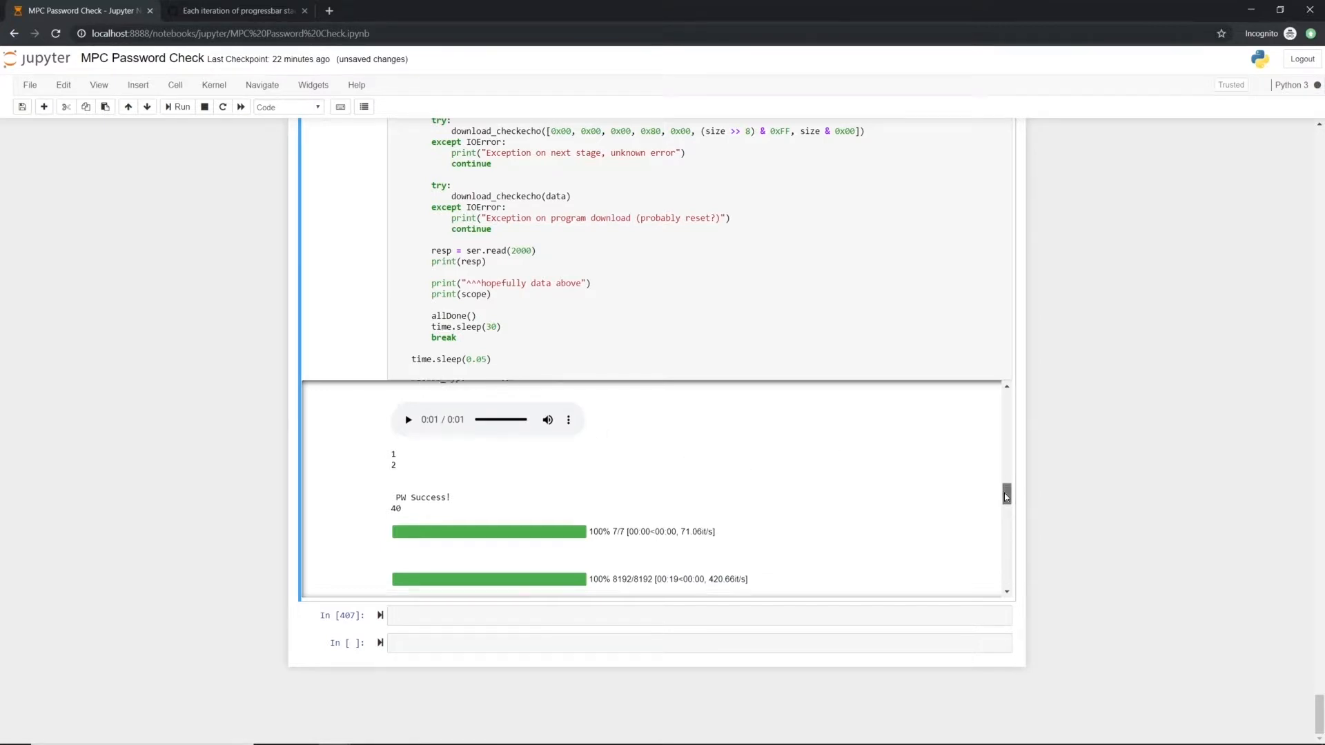
scroll(down, 3)
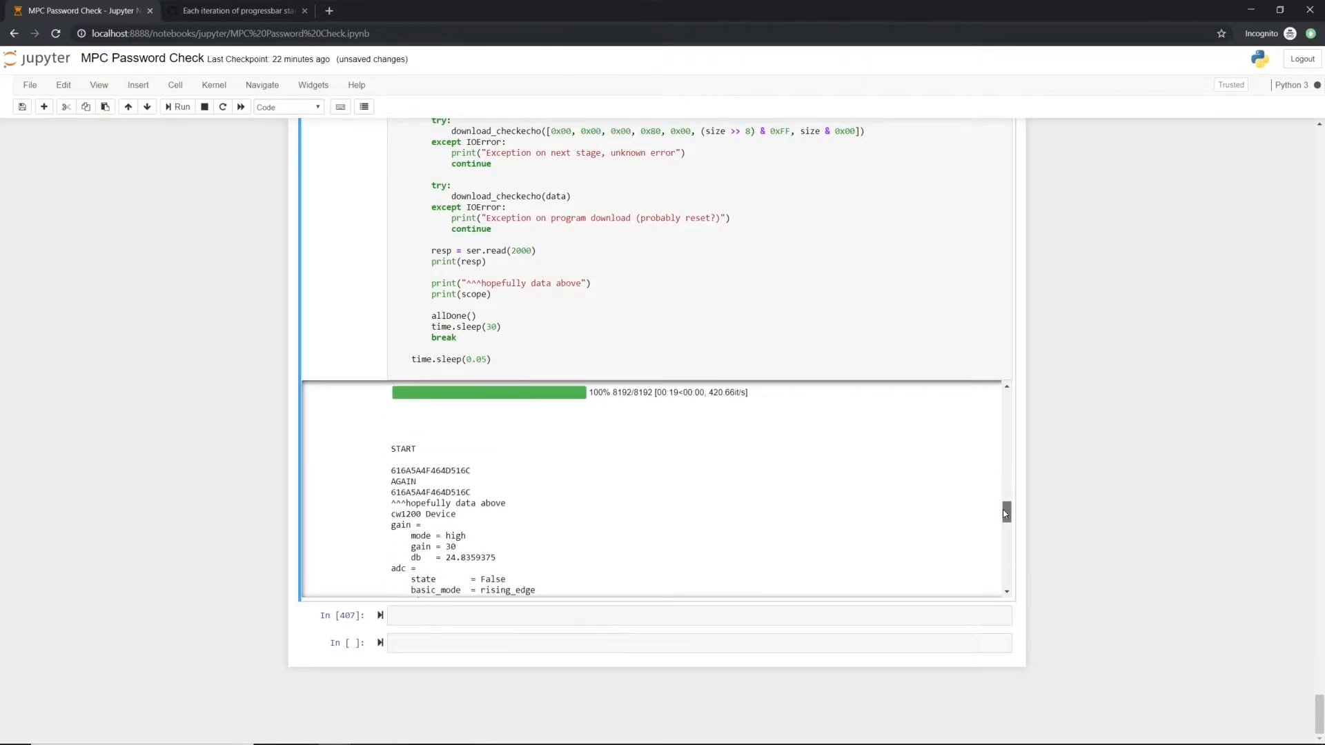
scroll(down, 3)
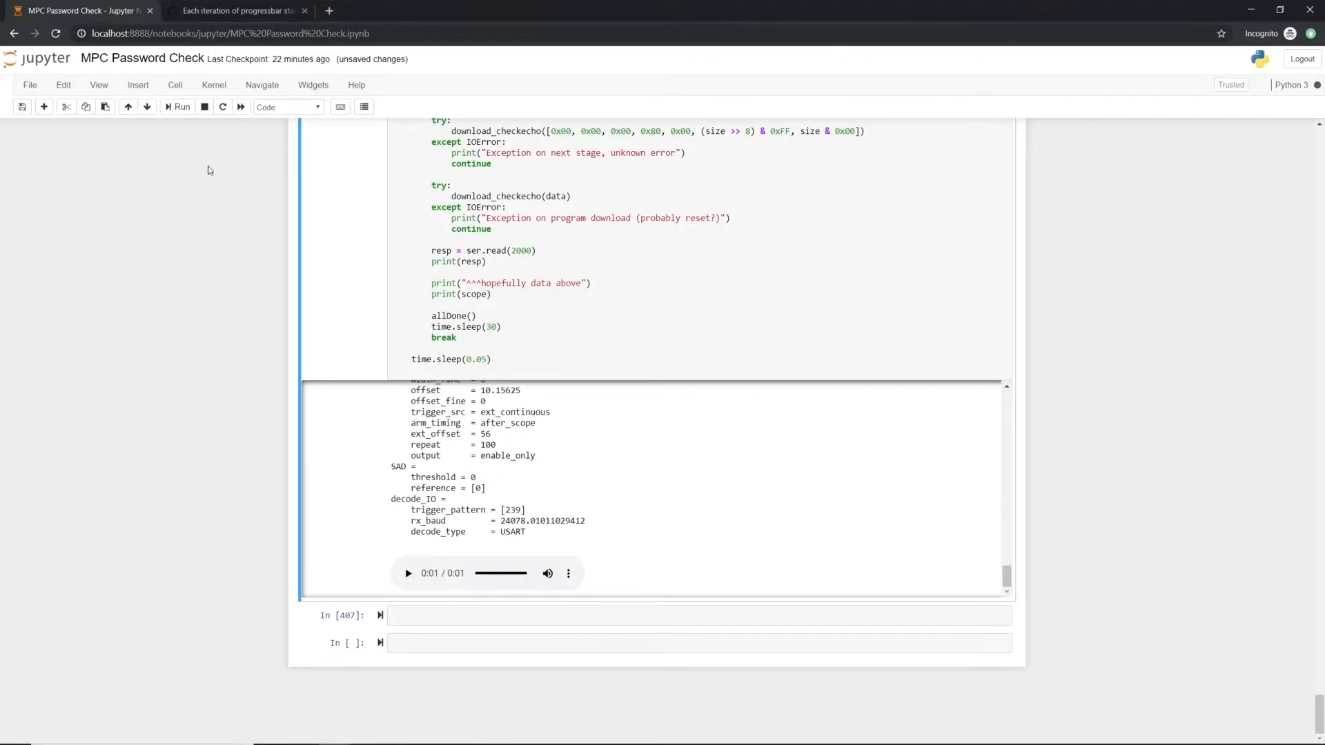
click(204, 106)
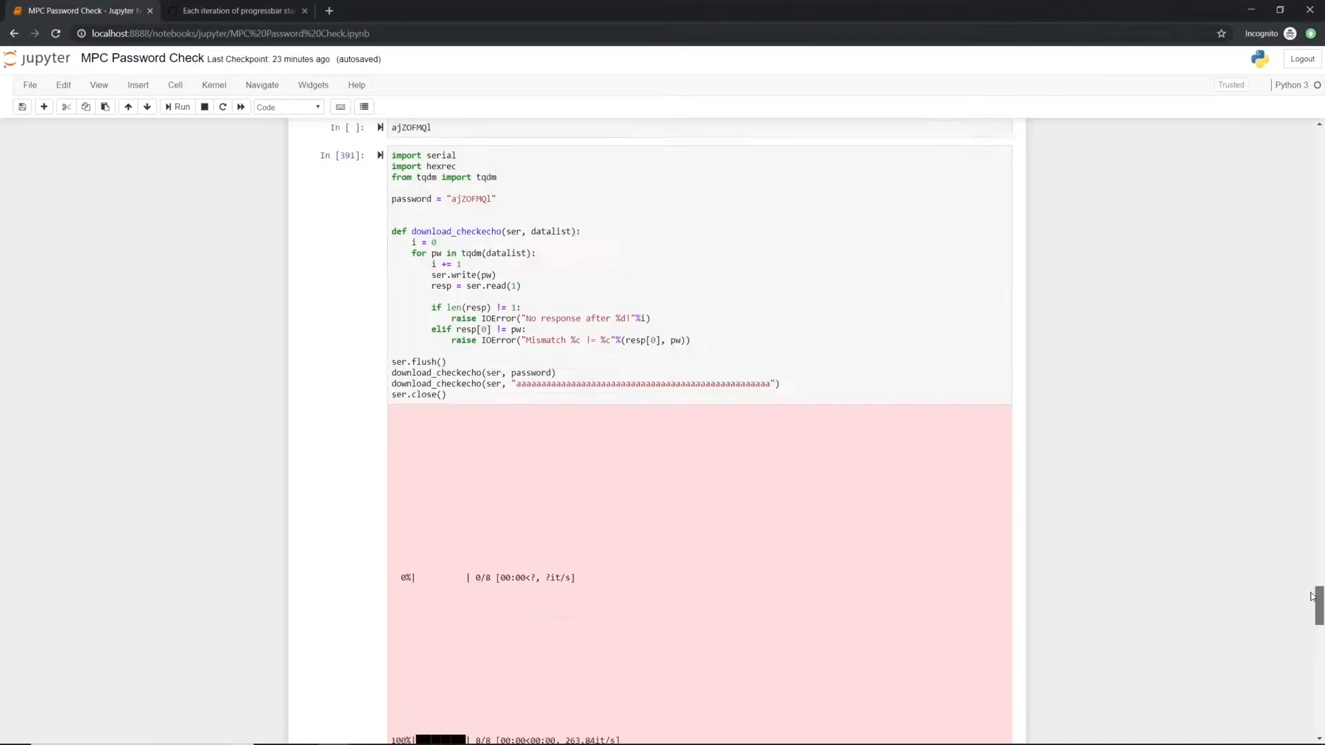
scroll(down, 3)
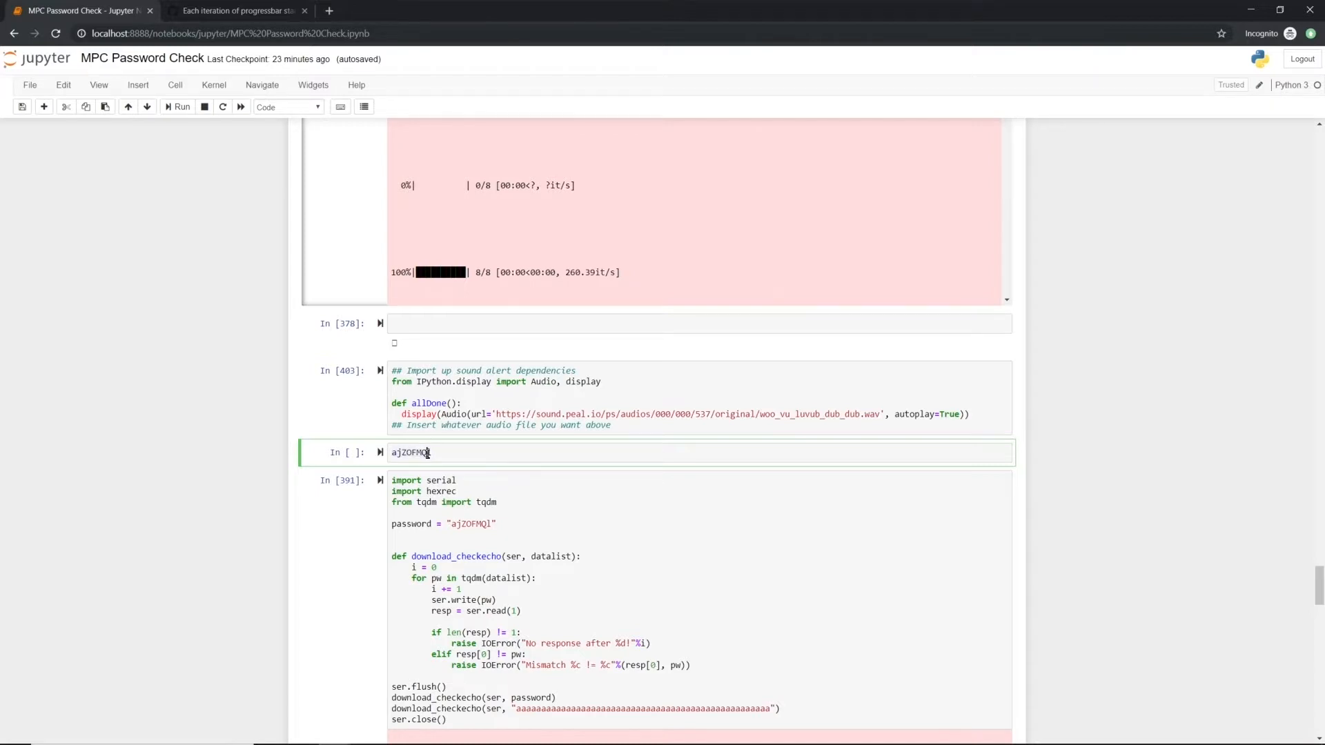
double_click(410, 453)
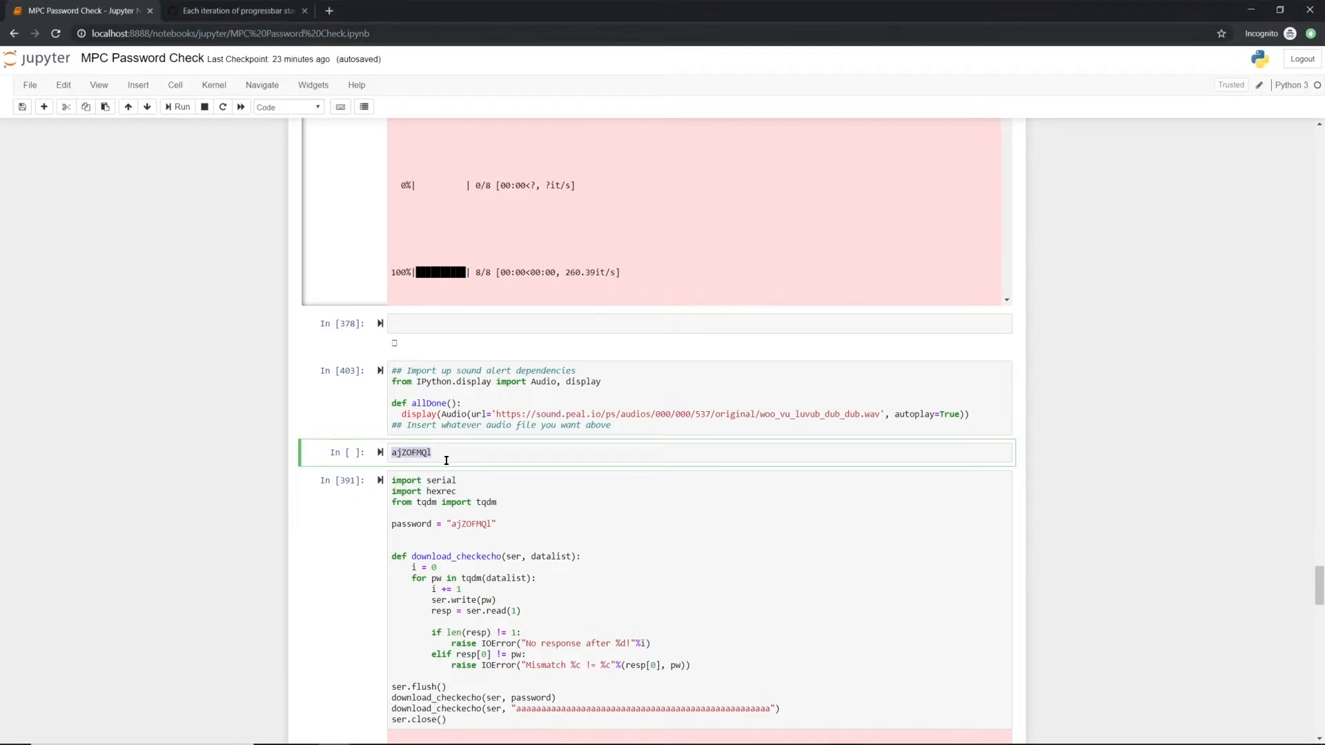
scroll(down, 3)
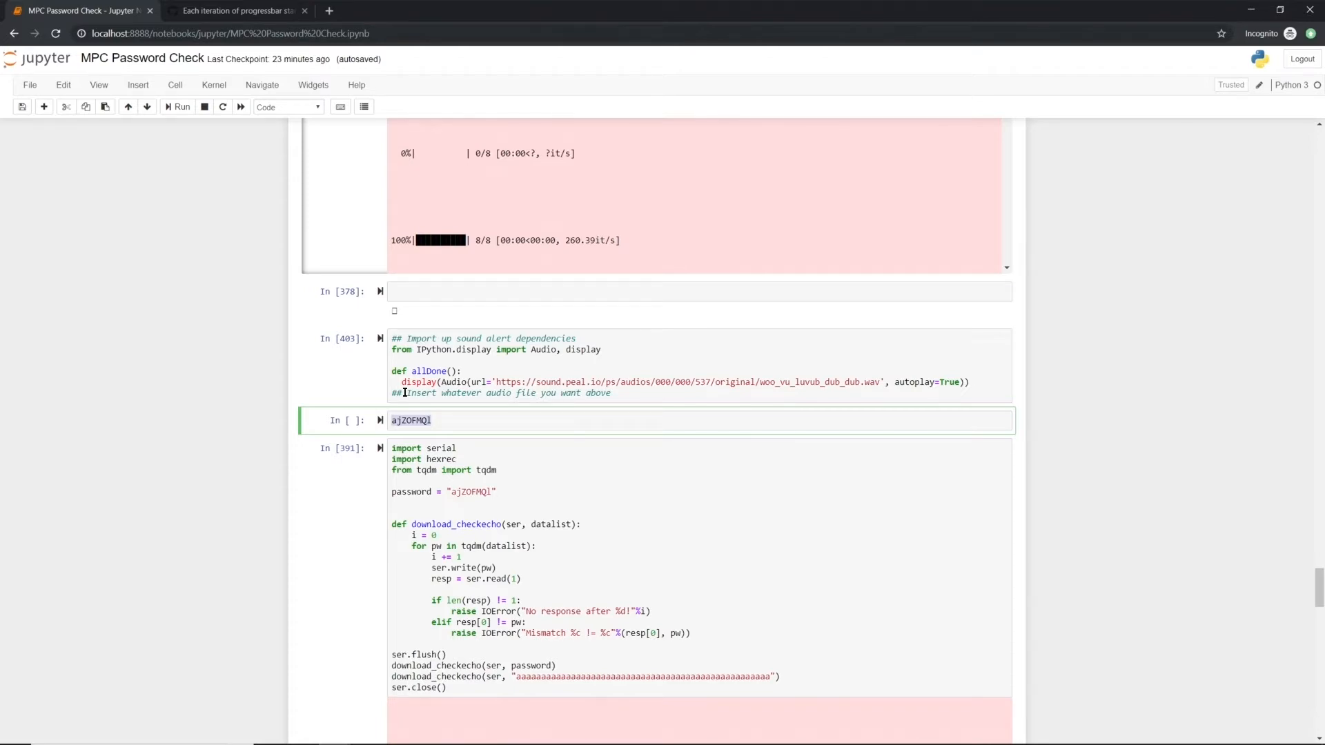
scroll(down, 3)
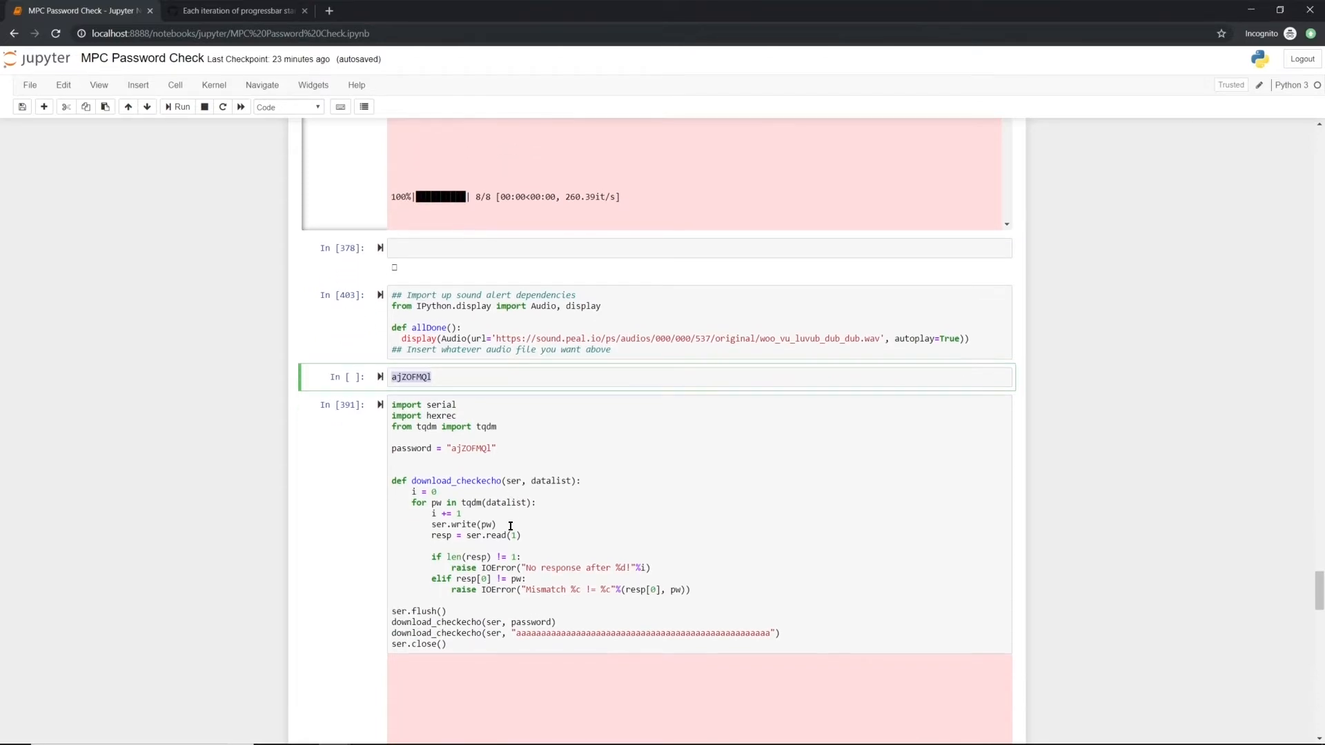